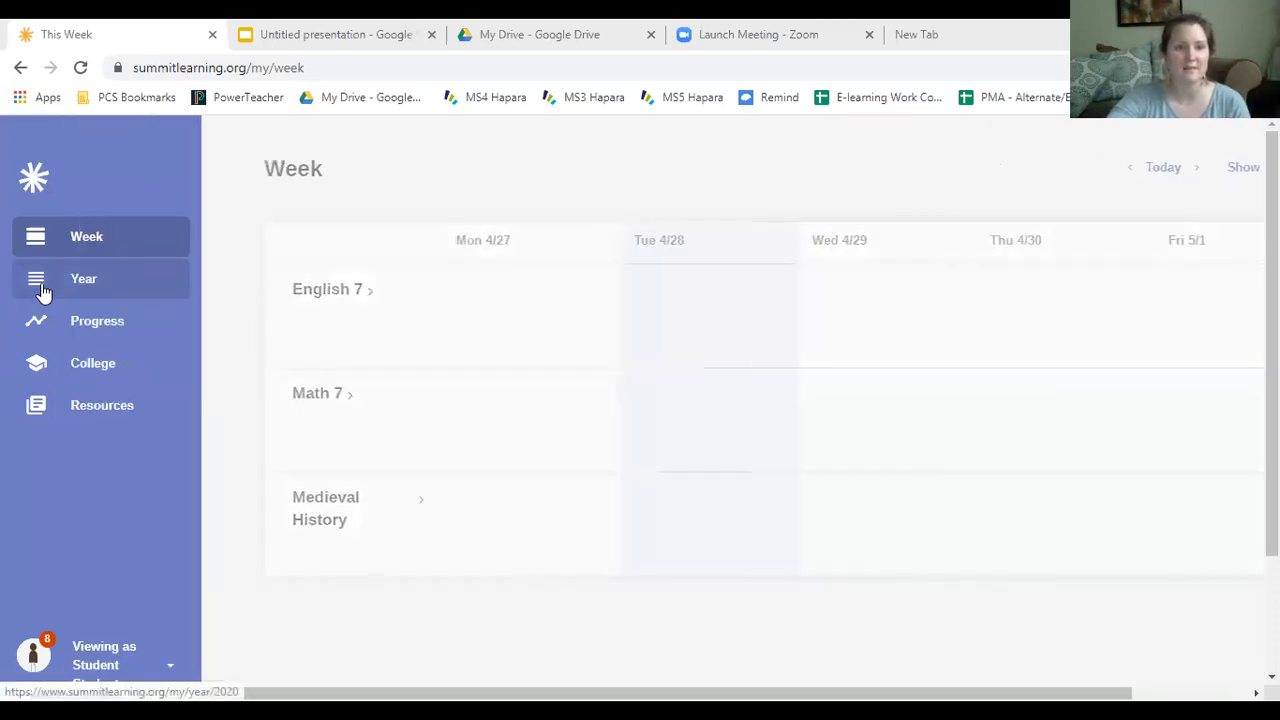
Step: Switch the sidebar to the Year overview of all courses' projects and focus areas
click(84, 278)
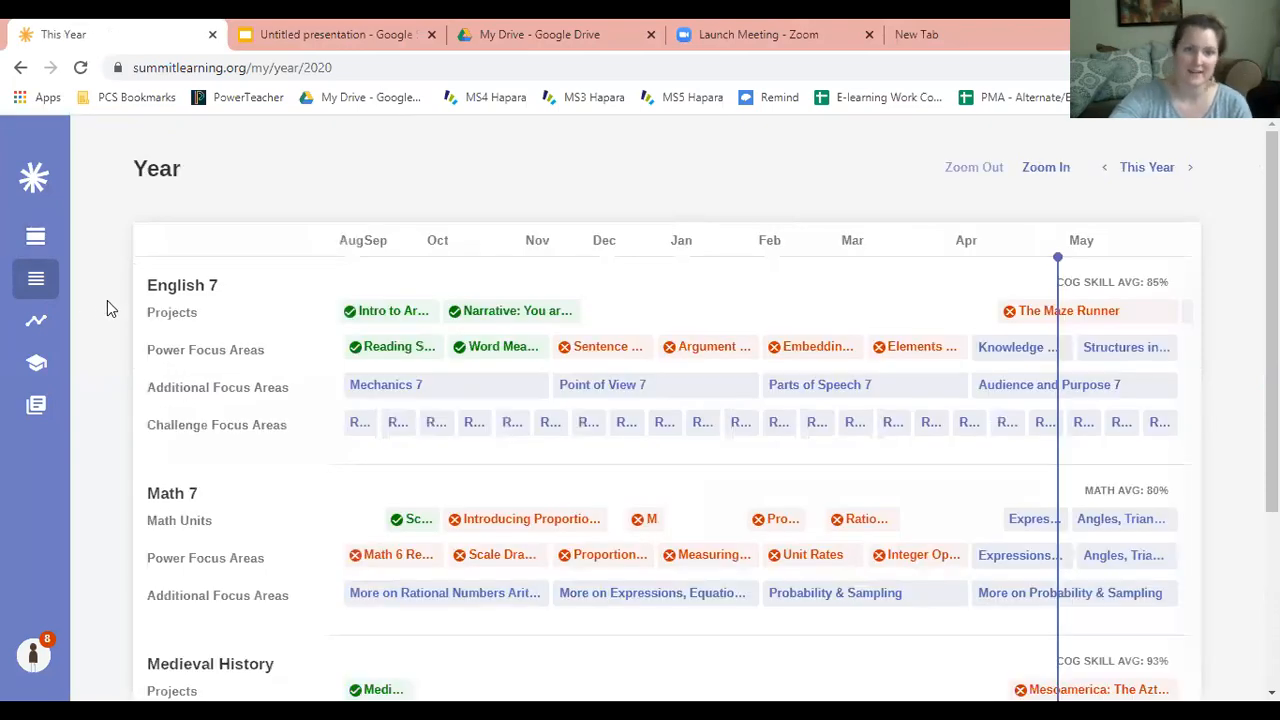
mouse_move(450, 310)
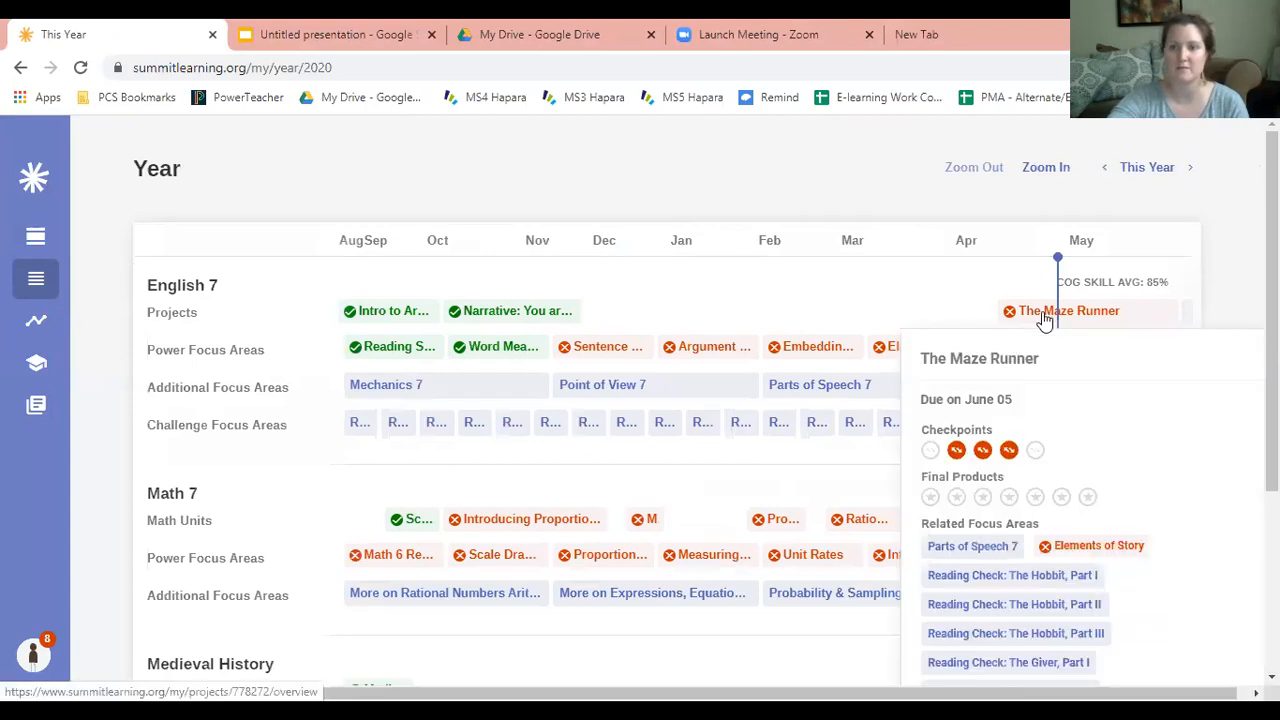
Step: Open The Maze Runner project from the English 7 row and scroll through its overview
click(1068, 310)
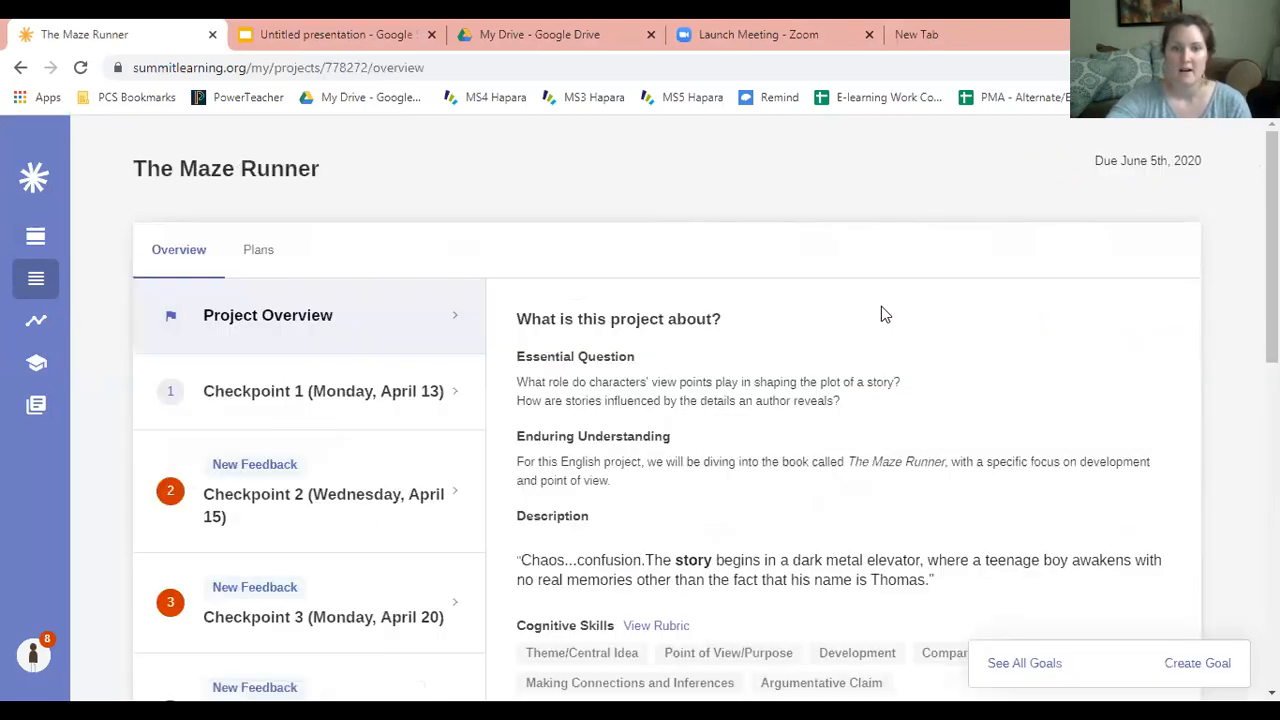
scroll(down, 3)
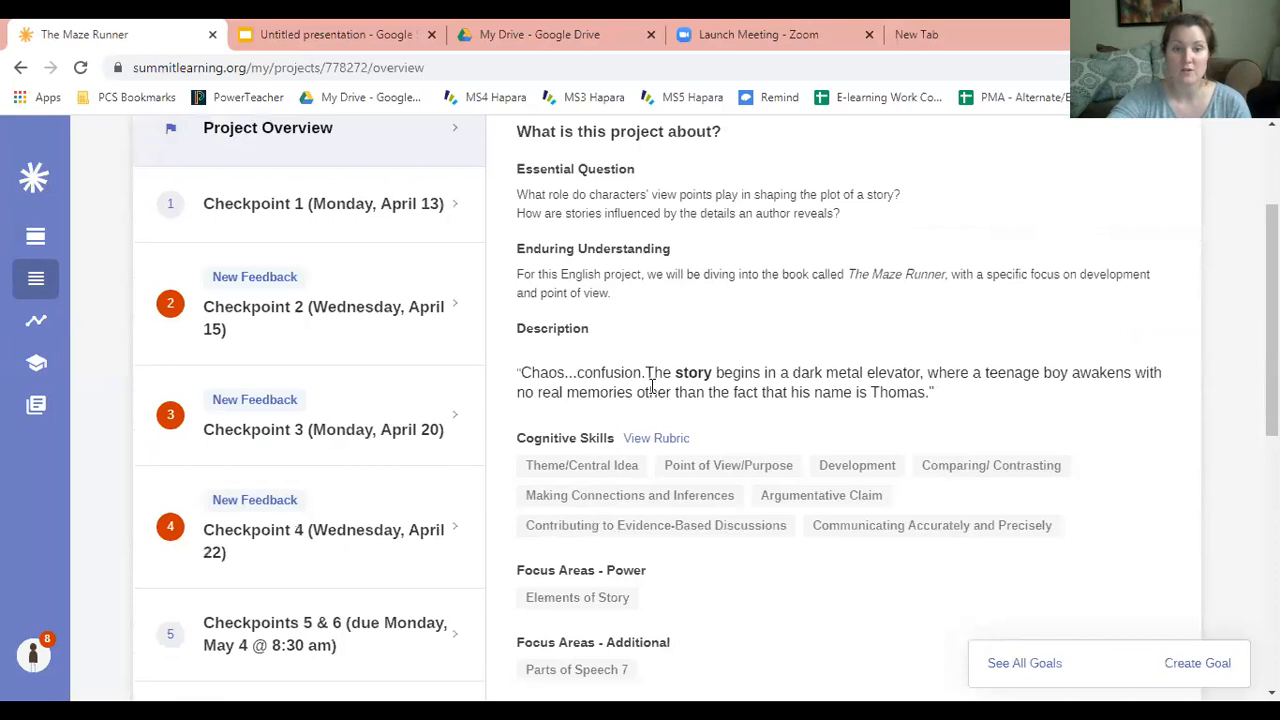
scroll(down, 3)
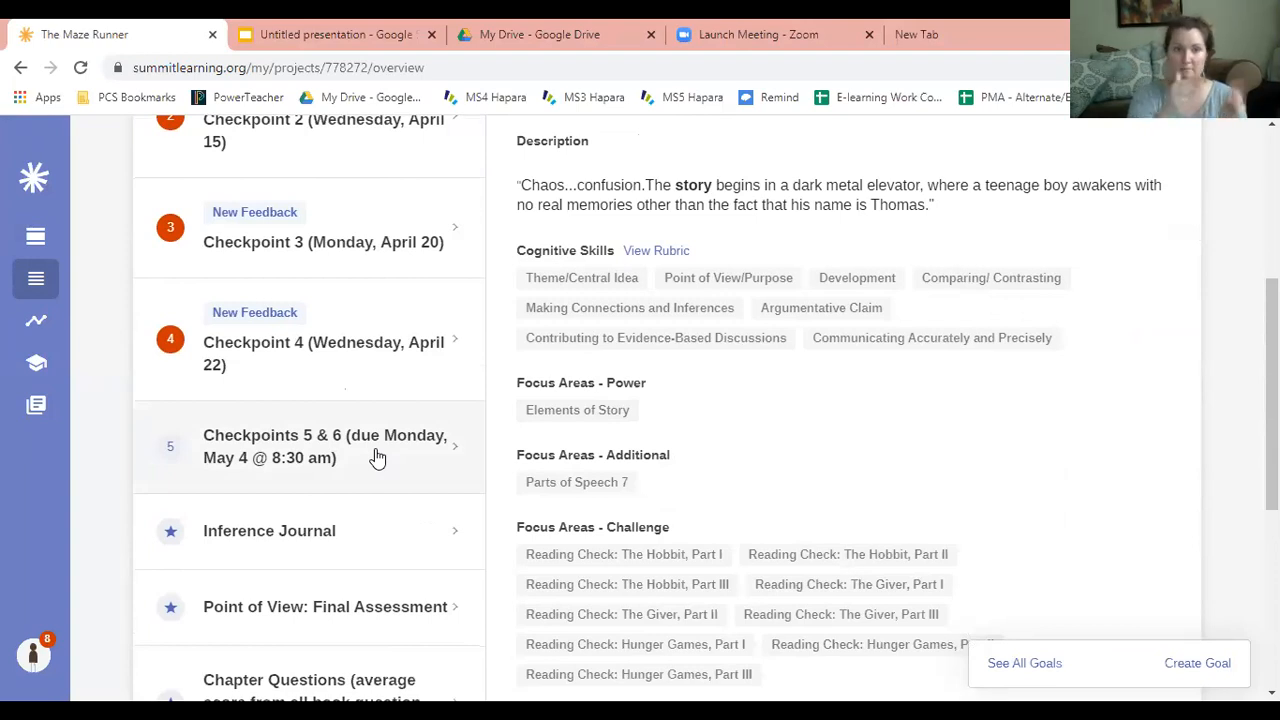
mouse_move(198, 464)
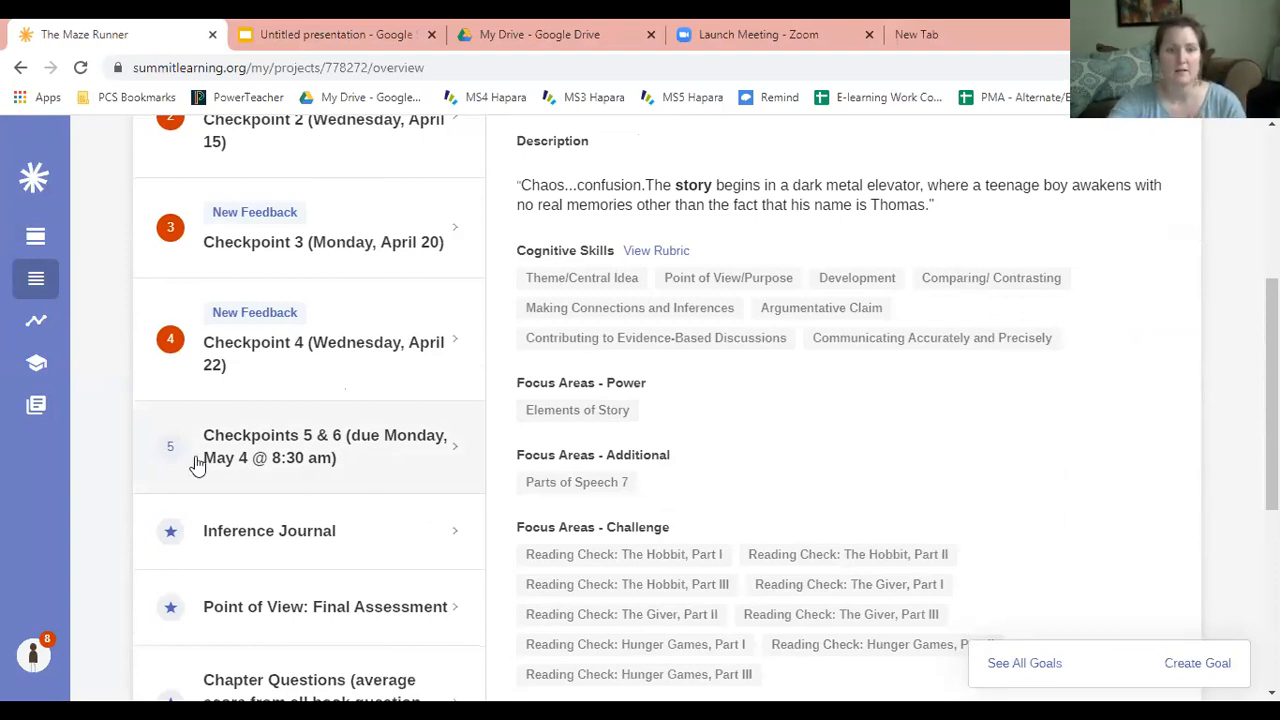
mouse_move(240, 476)
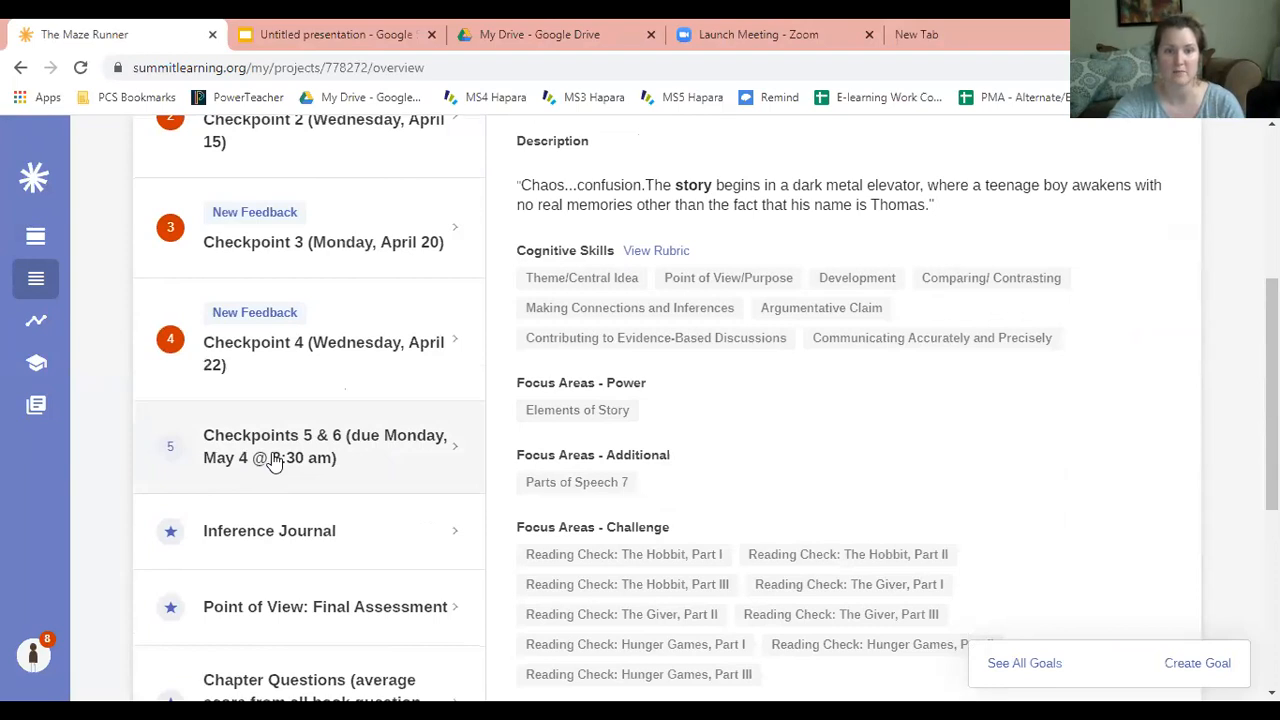
Step: Select Checkpoints 5 & 6 (due Monday, May 4 @ 8:30 am) and scan its reading assignment and resources
click(324, 446)
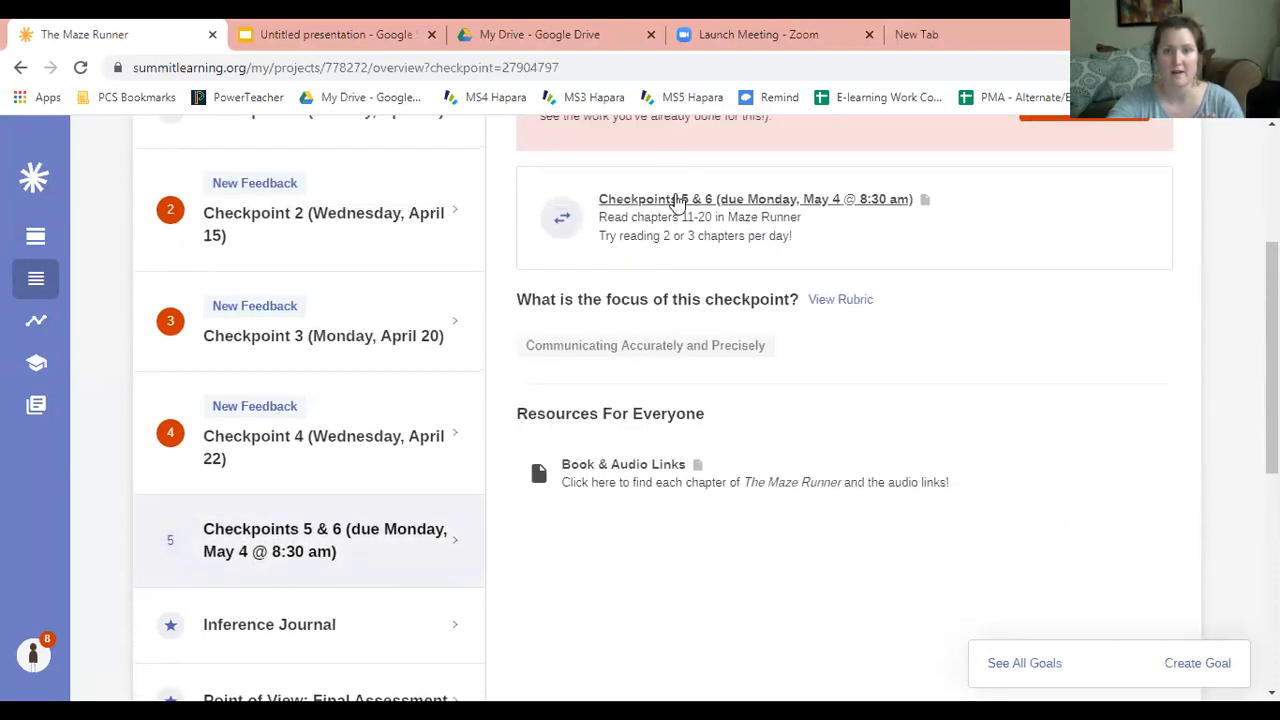
scroll(up, 3)
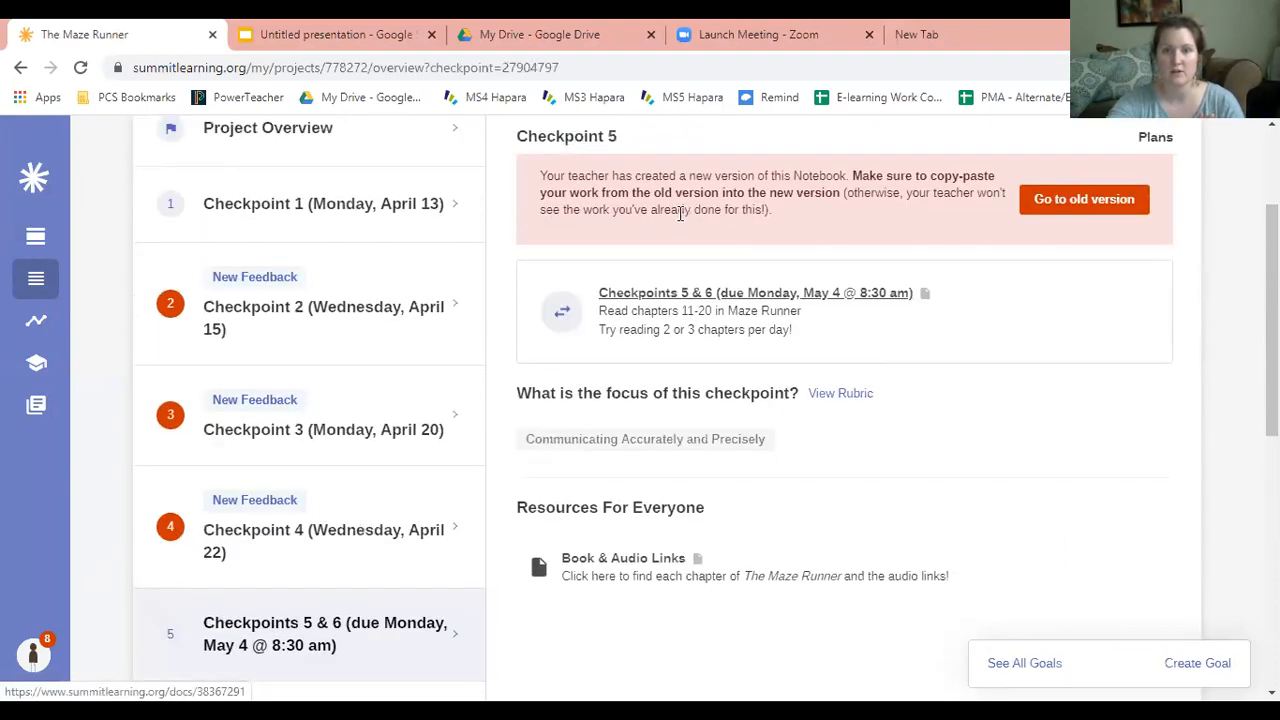
scroll(down, 3)
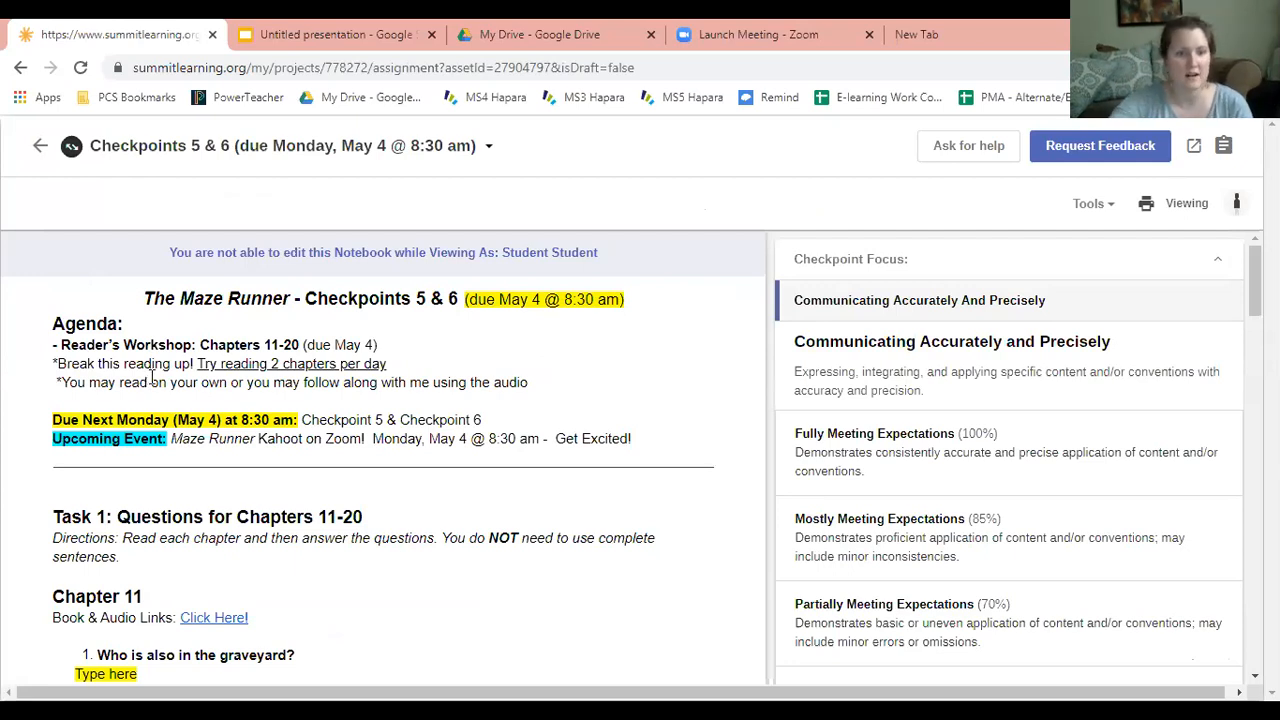
Step: Follow the Chapter 11 'Click Here!' link to the text, then return to the Ch. 11-20 book and audio links document
scroll(down, 3)
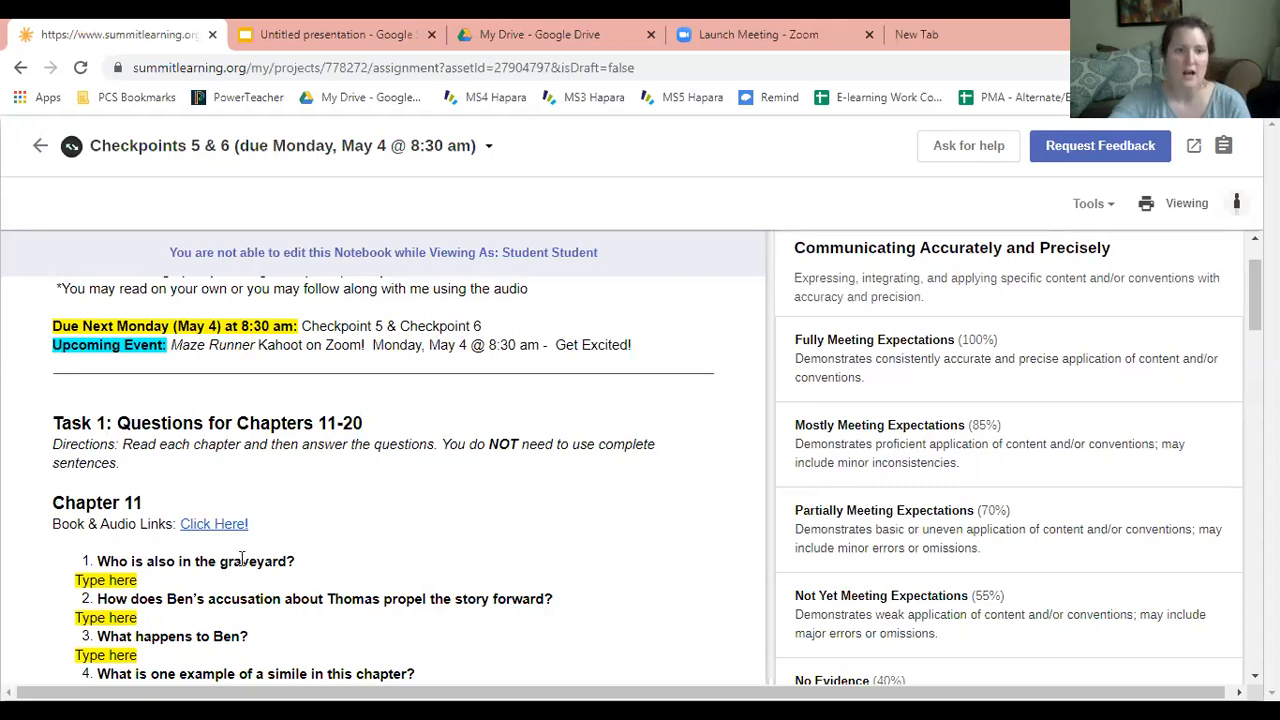
mouse_move(196, 584)
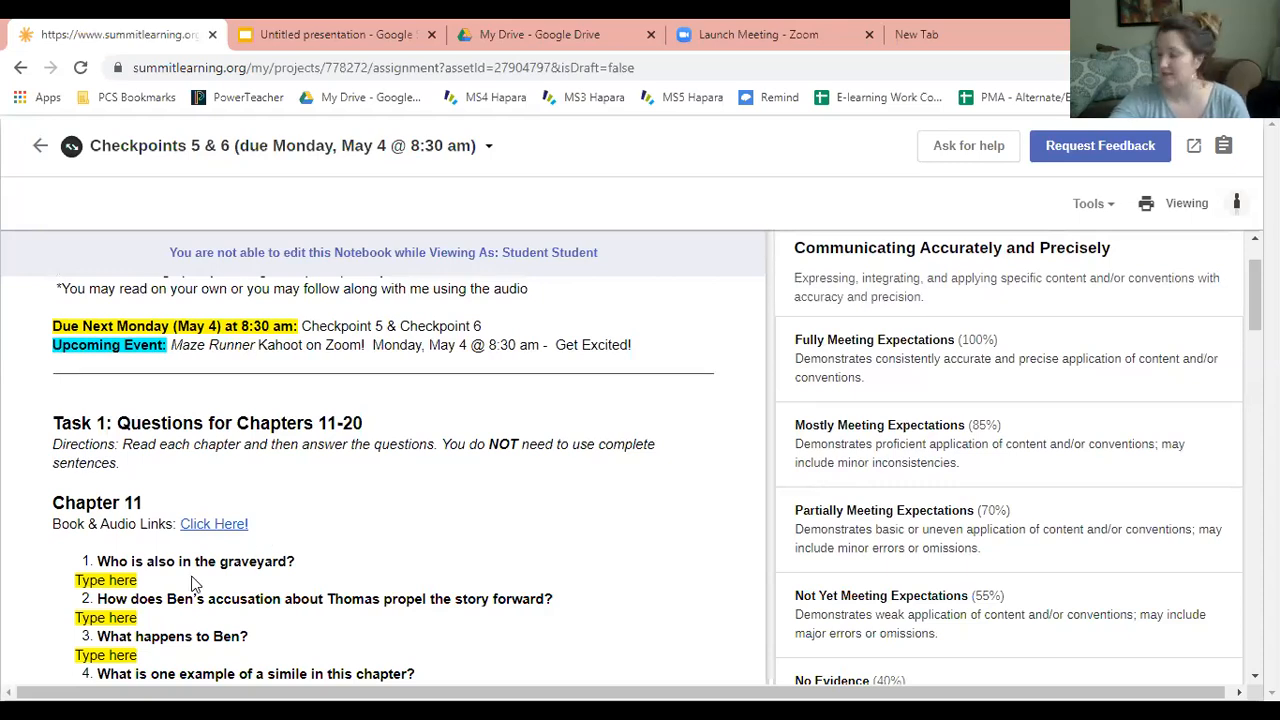
mouse_move(232, 566)
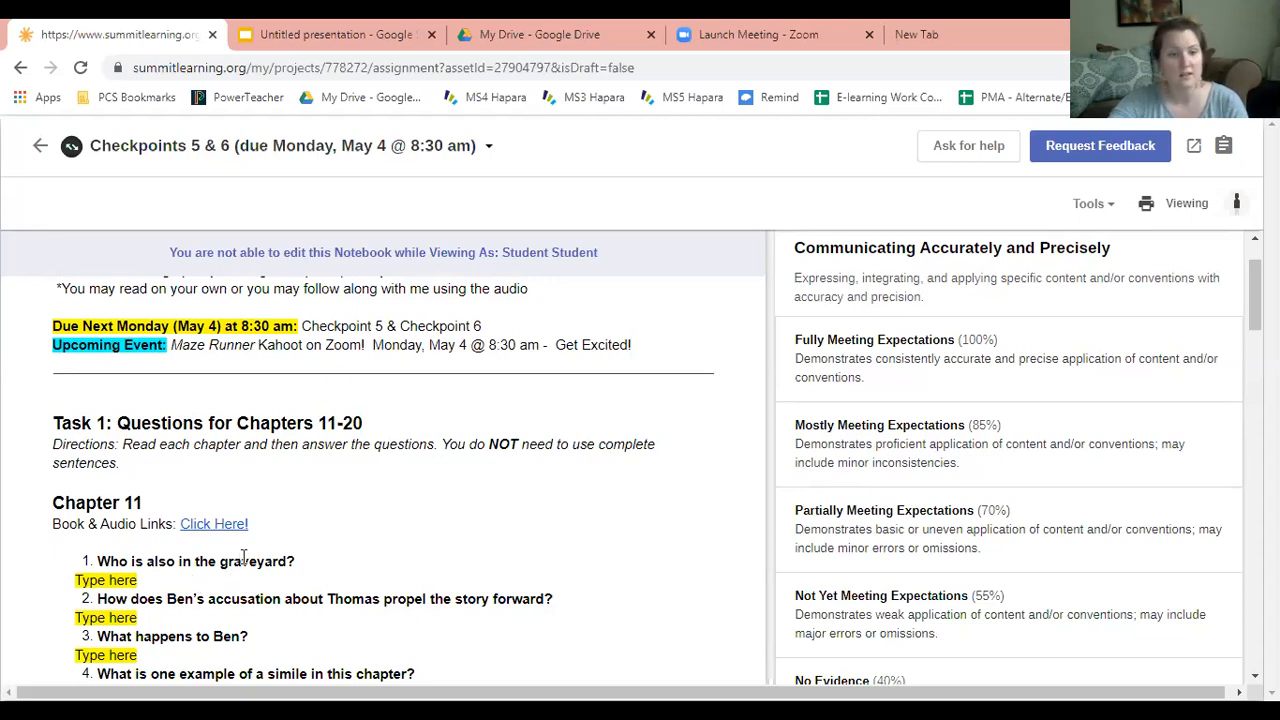
mouse_move(212, 524)
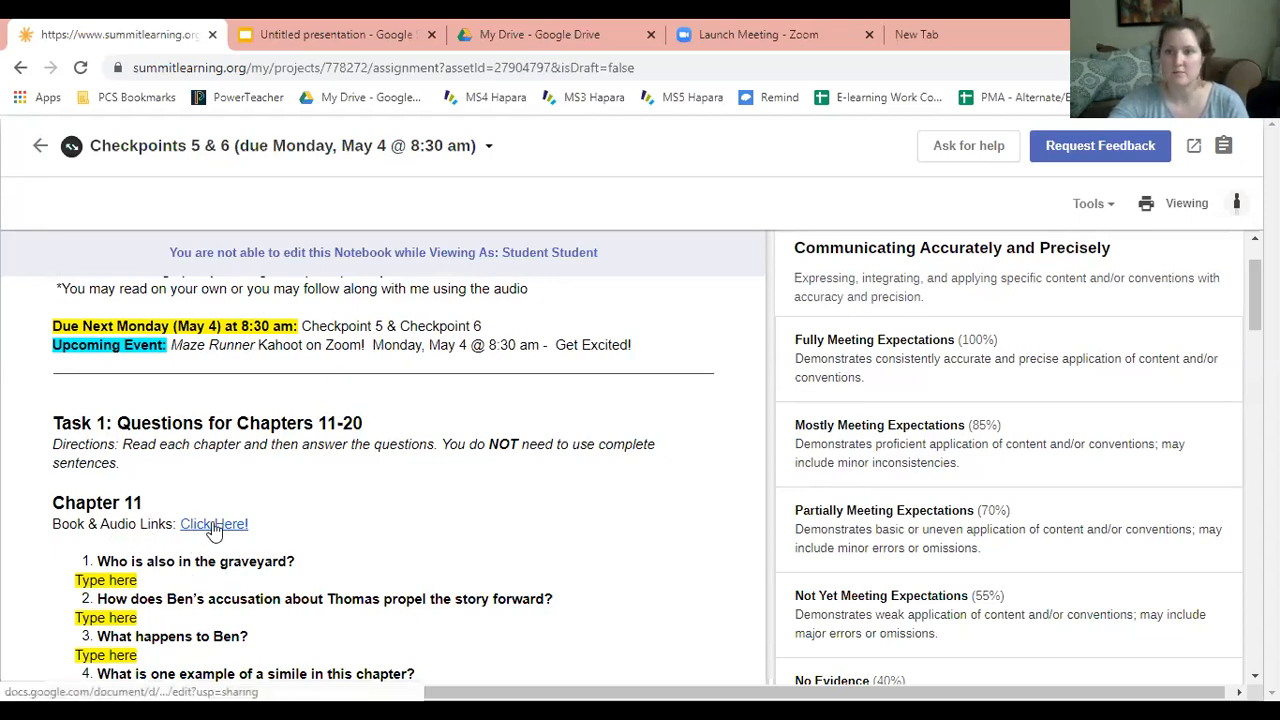
mouse_move(212, 524)
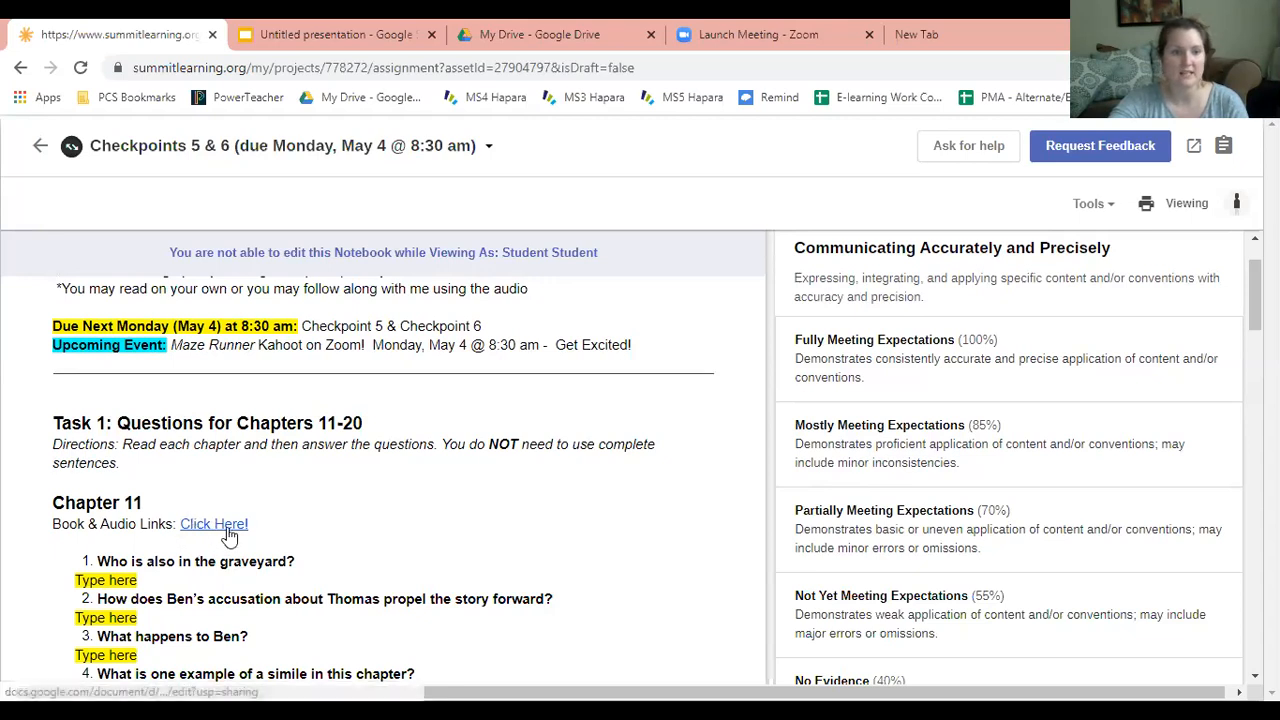
click(212, 524)
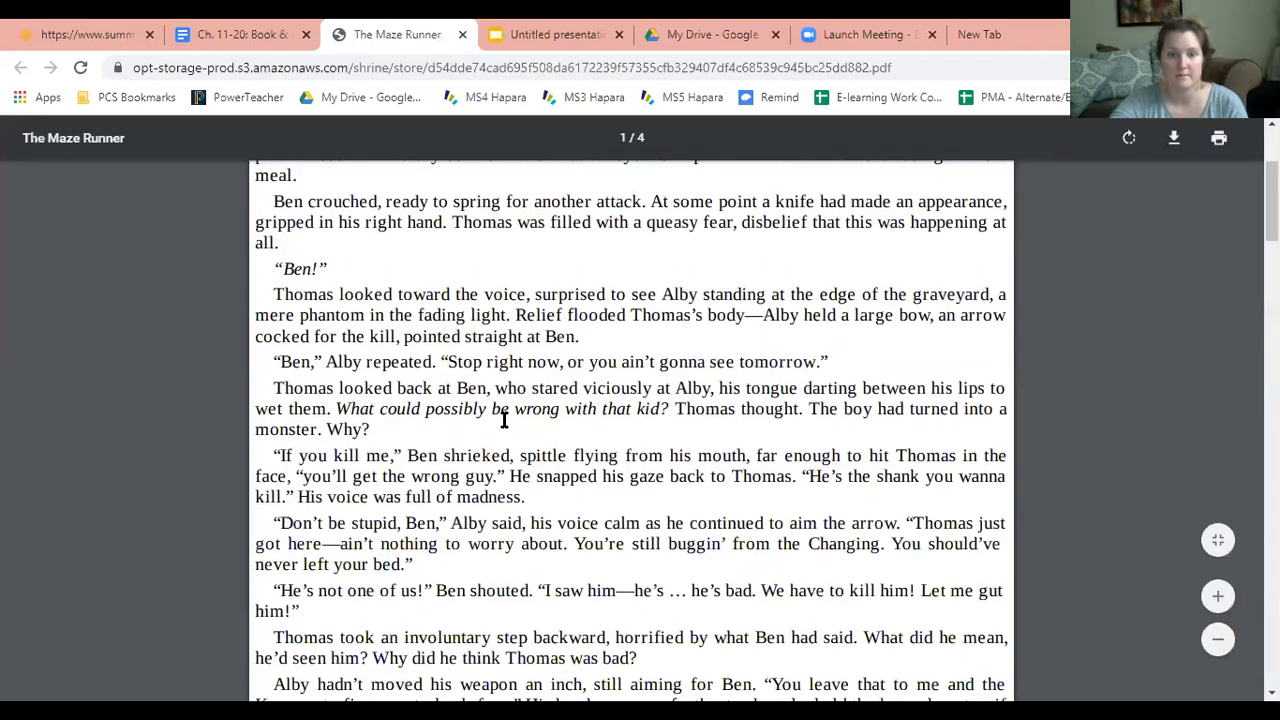
scroll(up, 3)
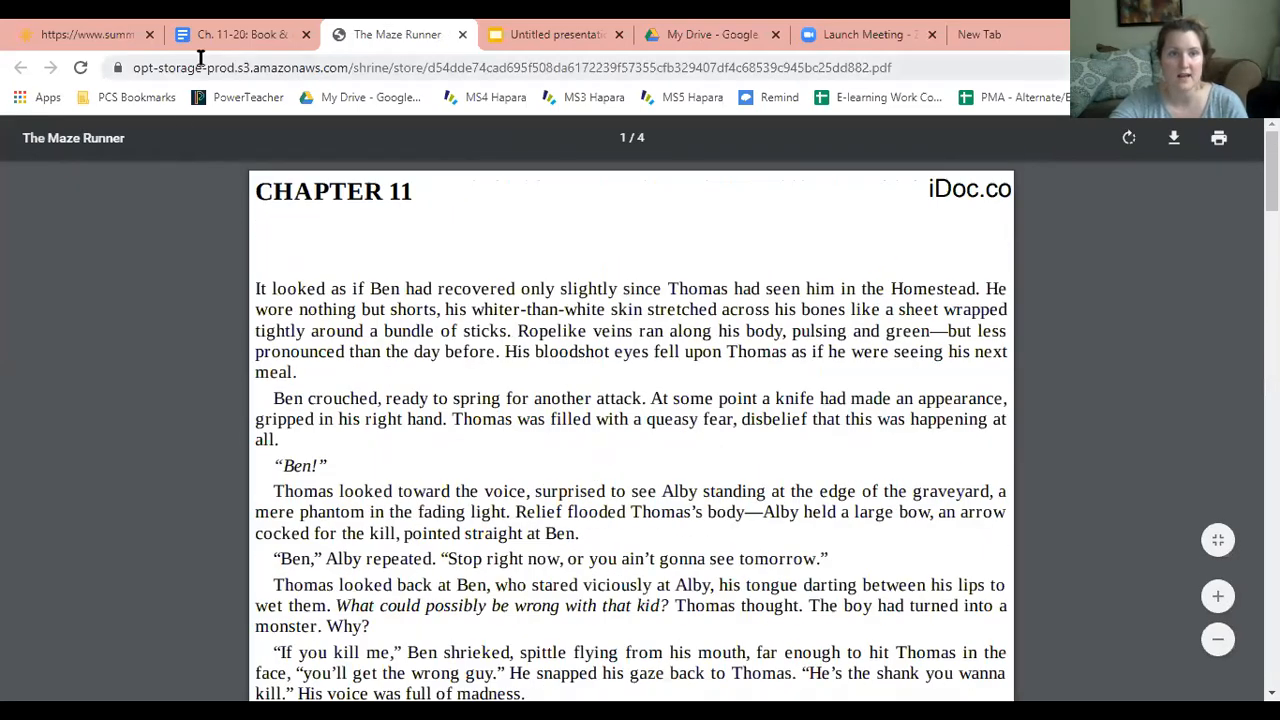
click(240, 34)
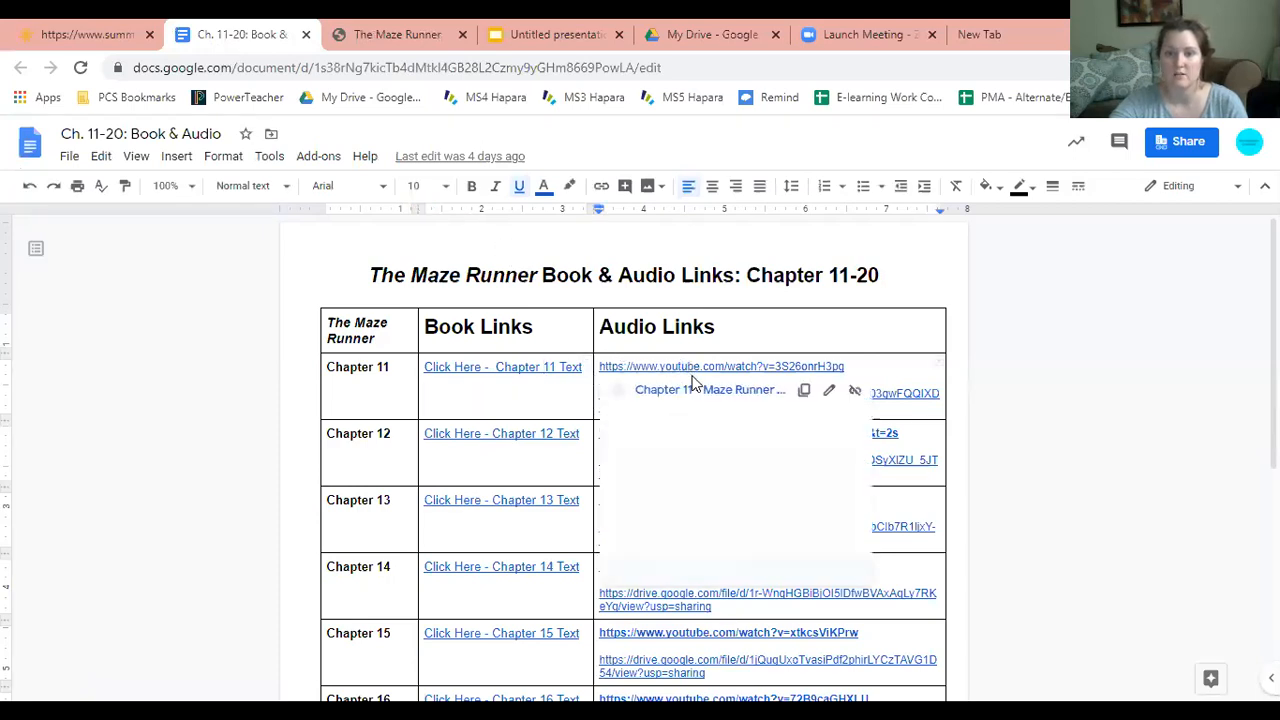
Step: Launch the Chapter 11 YouTube audio recording, then return to the Checkpoints 5 & 6 notebook
click(720, 366)
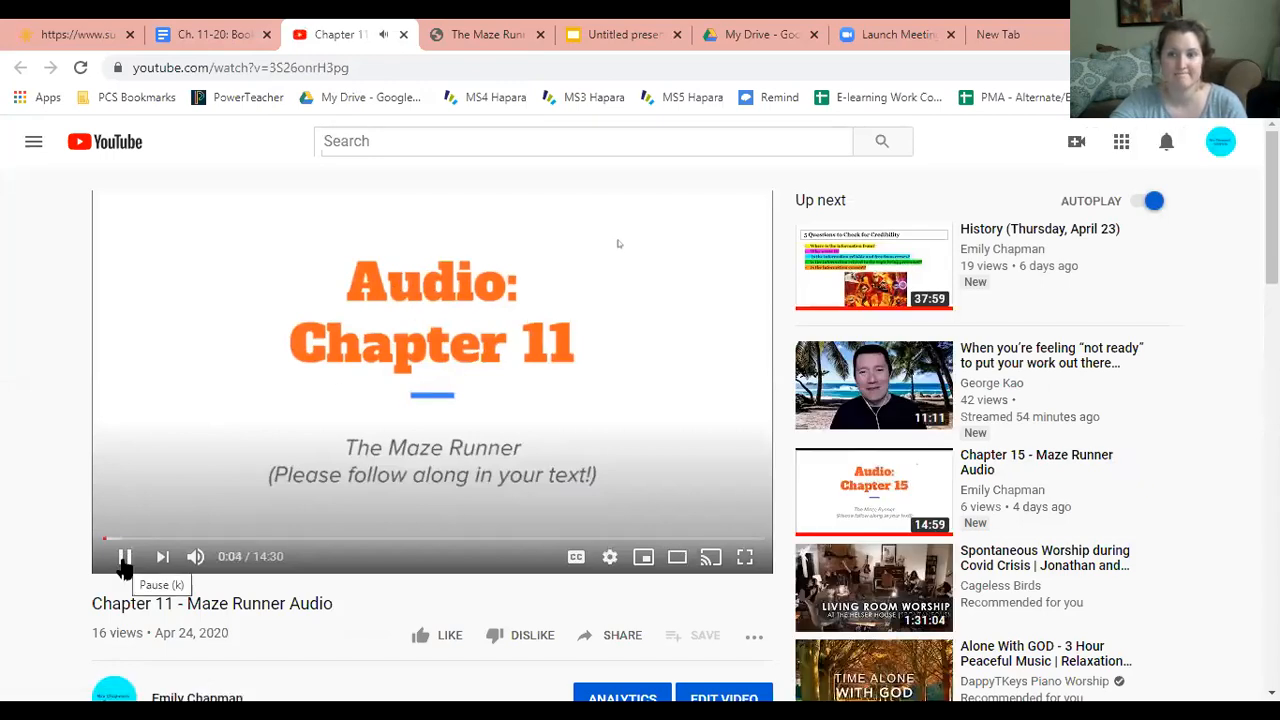
click(204, 34)
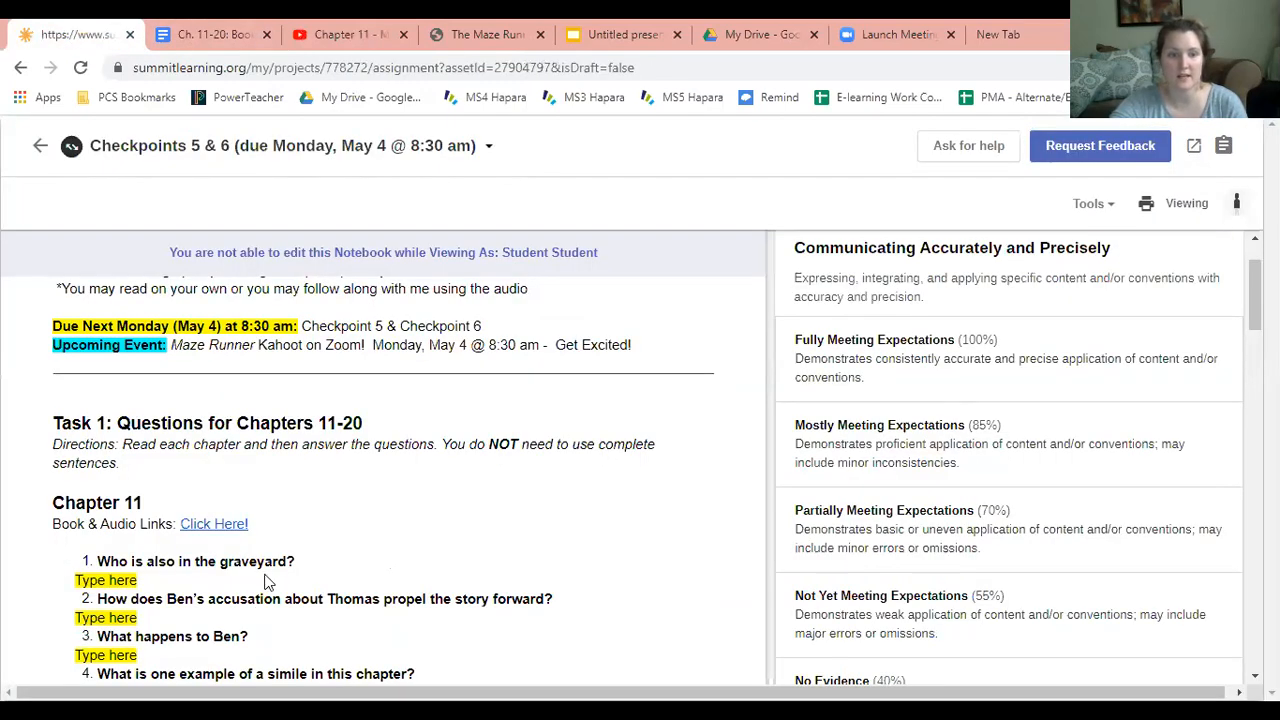
scroll(down, 3)
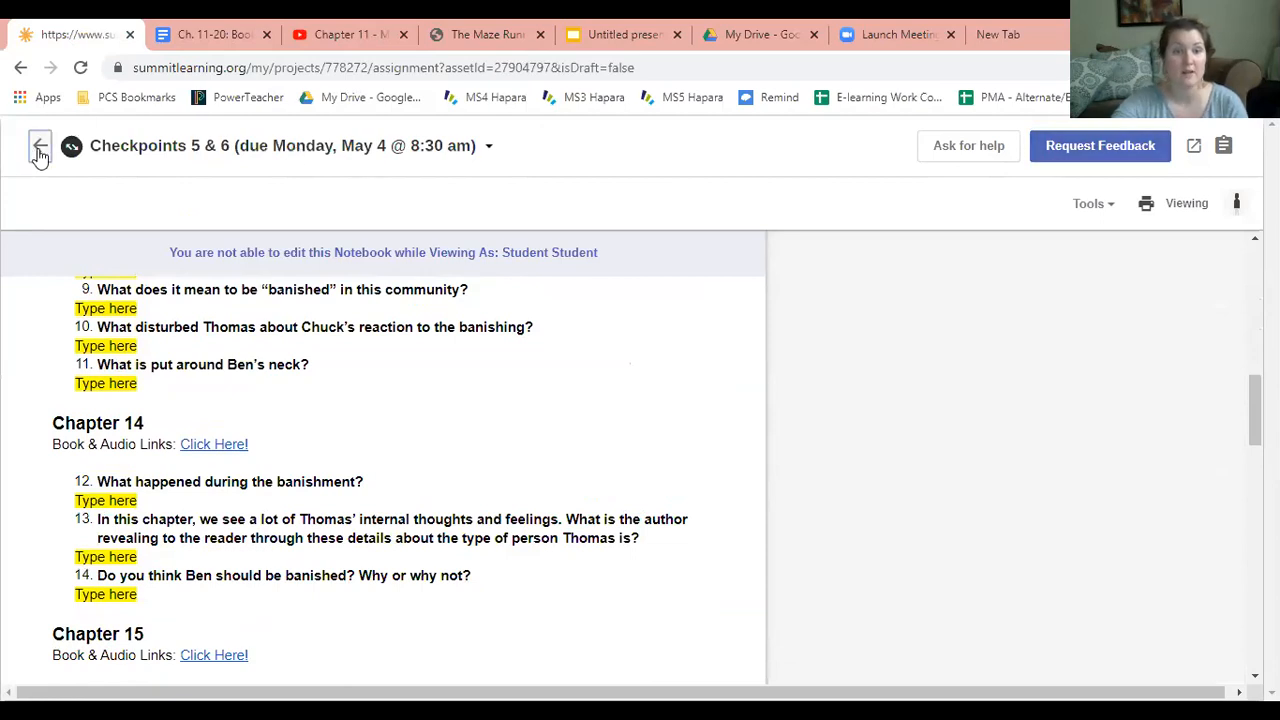
click(40, 144)
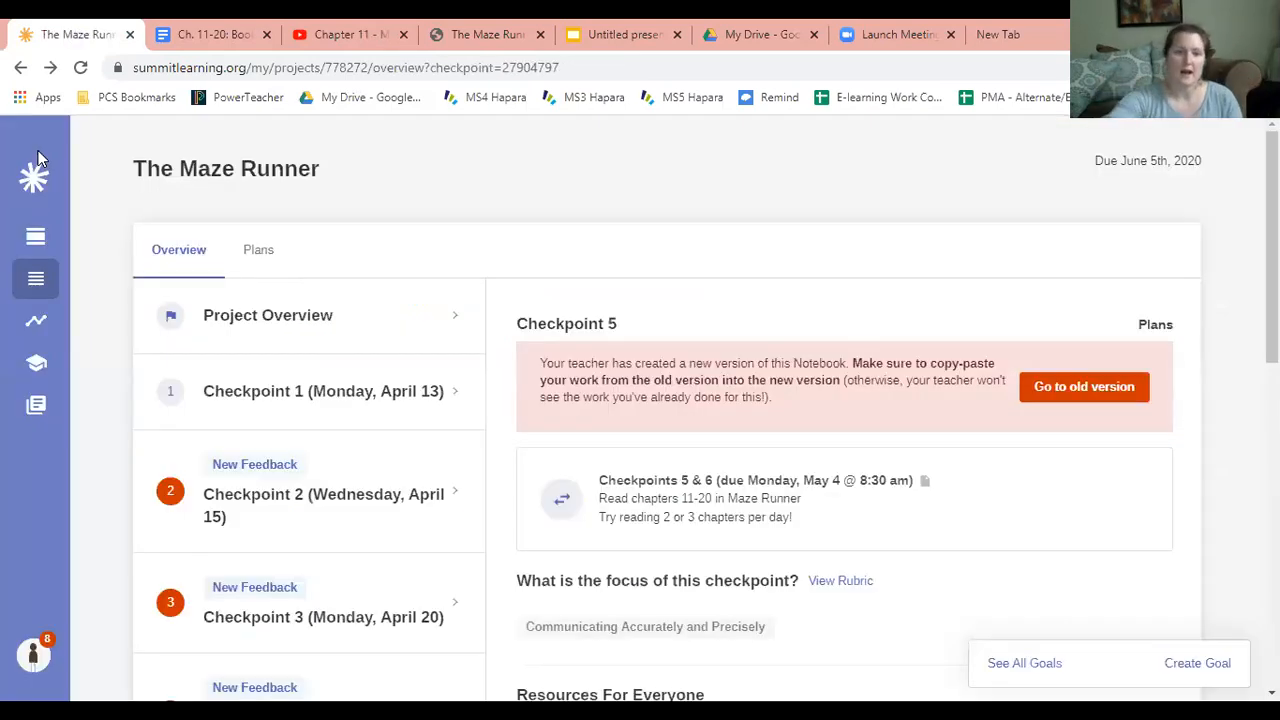
Step: Select Checkpoint 3 (Monday, April 20) in the checkpoint list to show its details
scroll(down, 3)
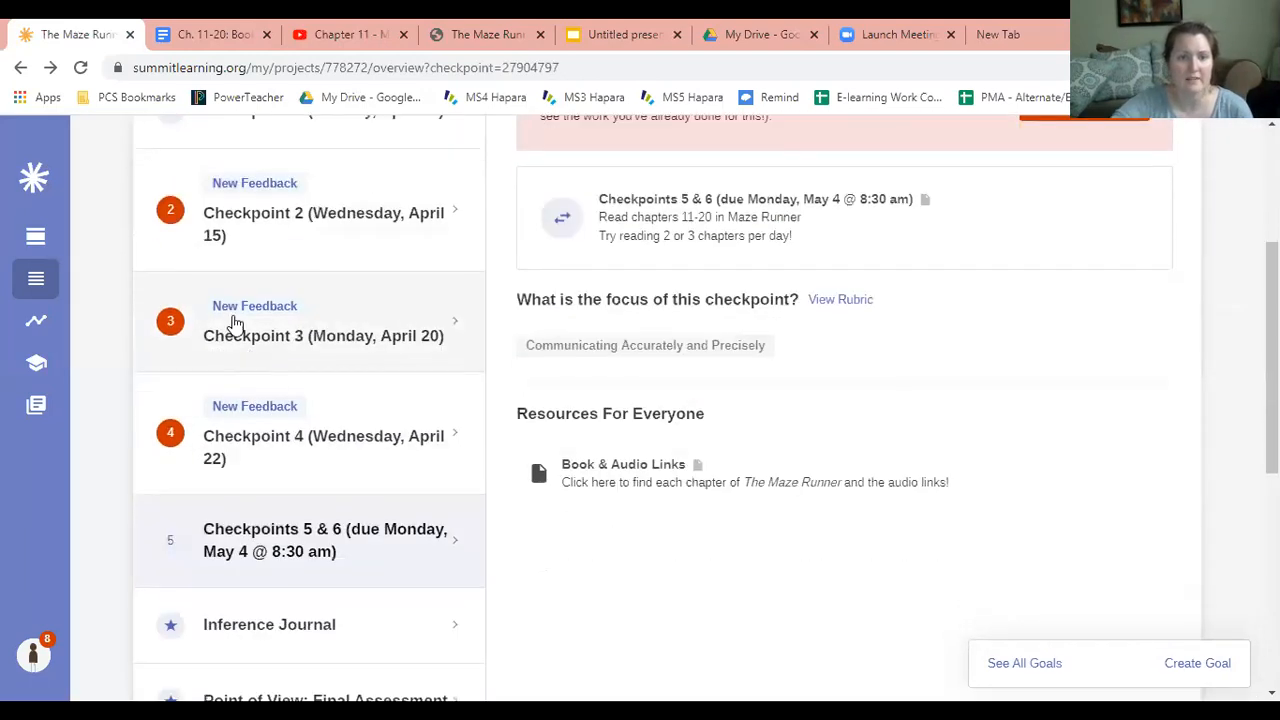
mouse_move(258, 350)
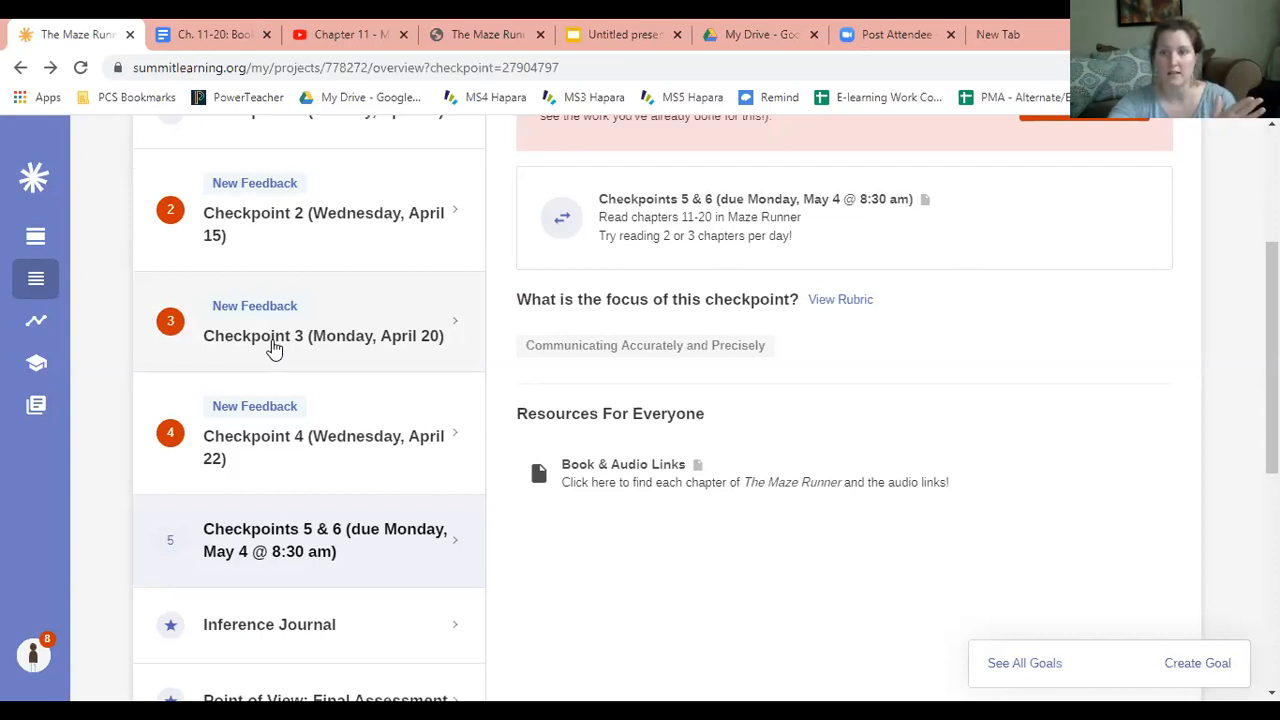
click(324, 336)
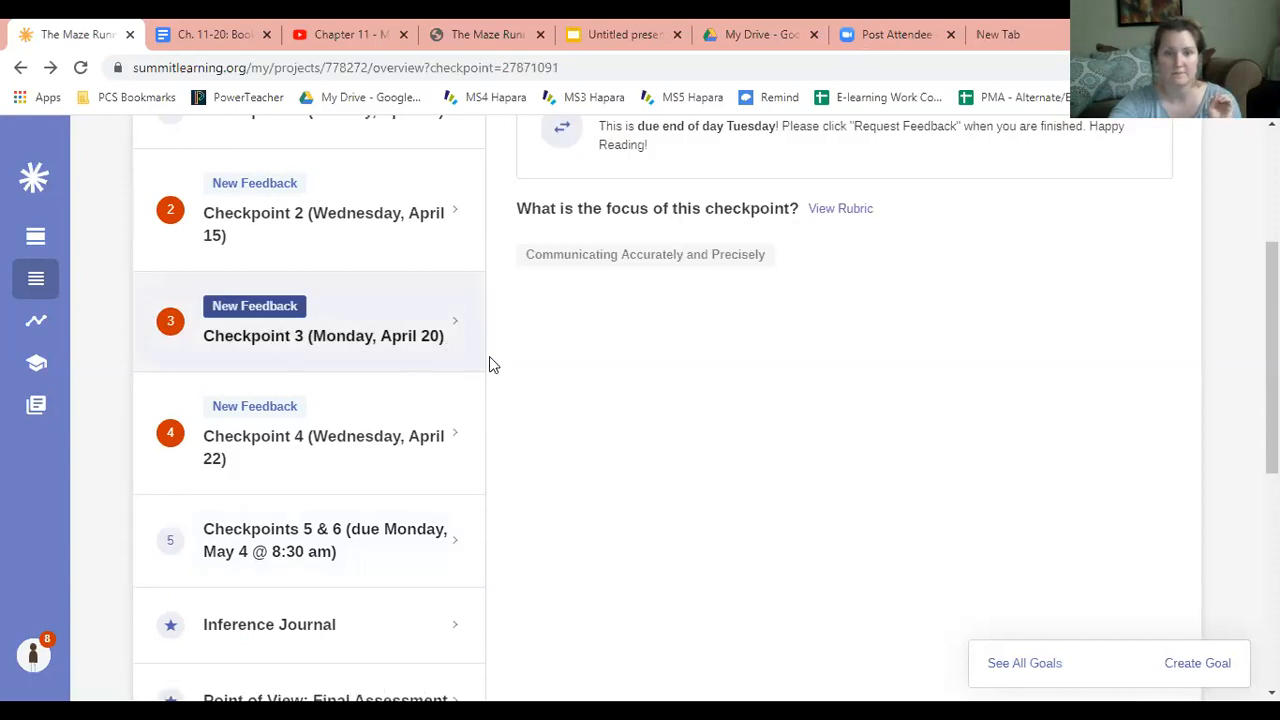
Step: Open the Checkpoint 3 notebook and scroll to Task 1's Chapter 1 questions and teacher feedback
click(324, 336)
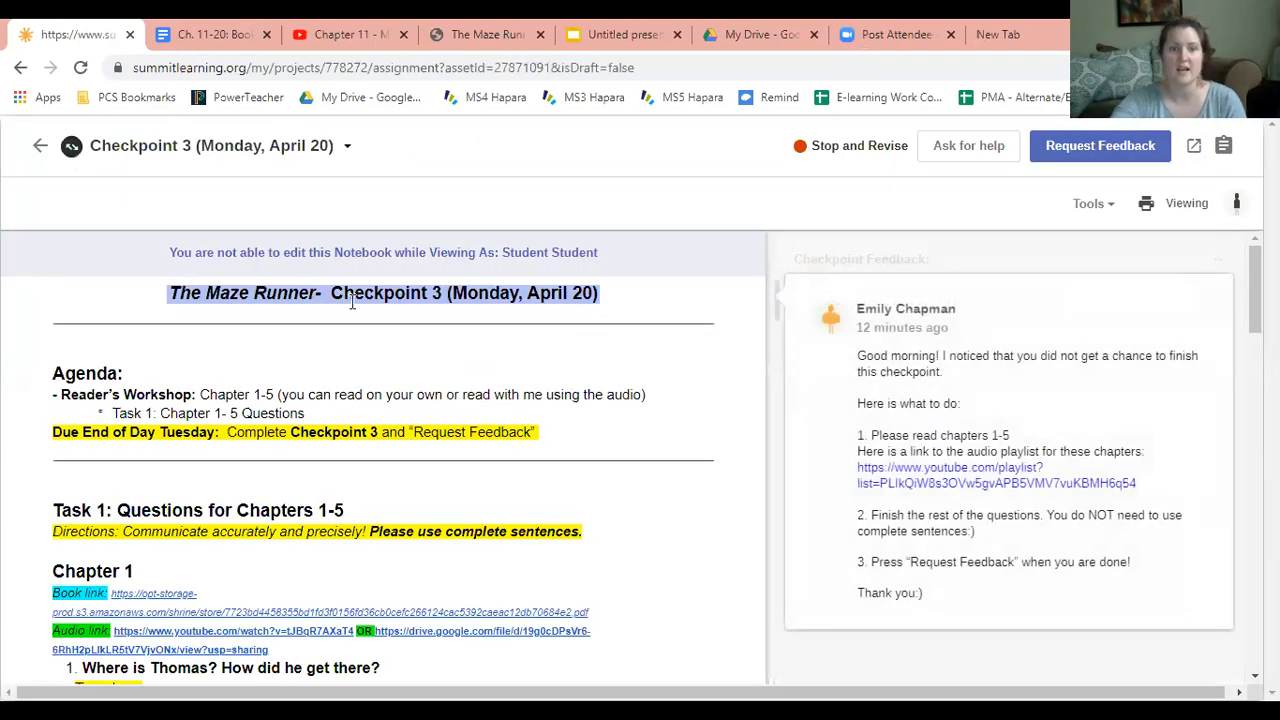
mouse_move(850, 588)
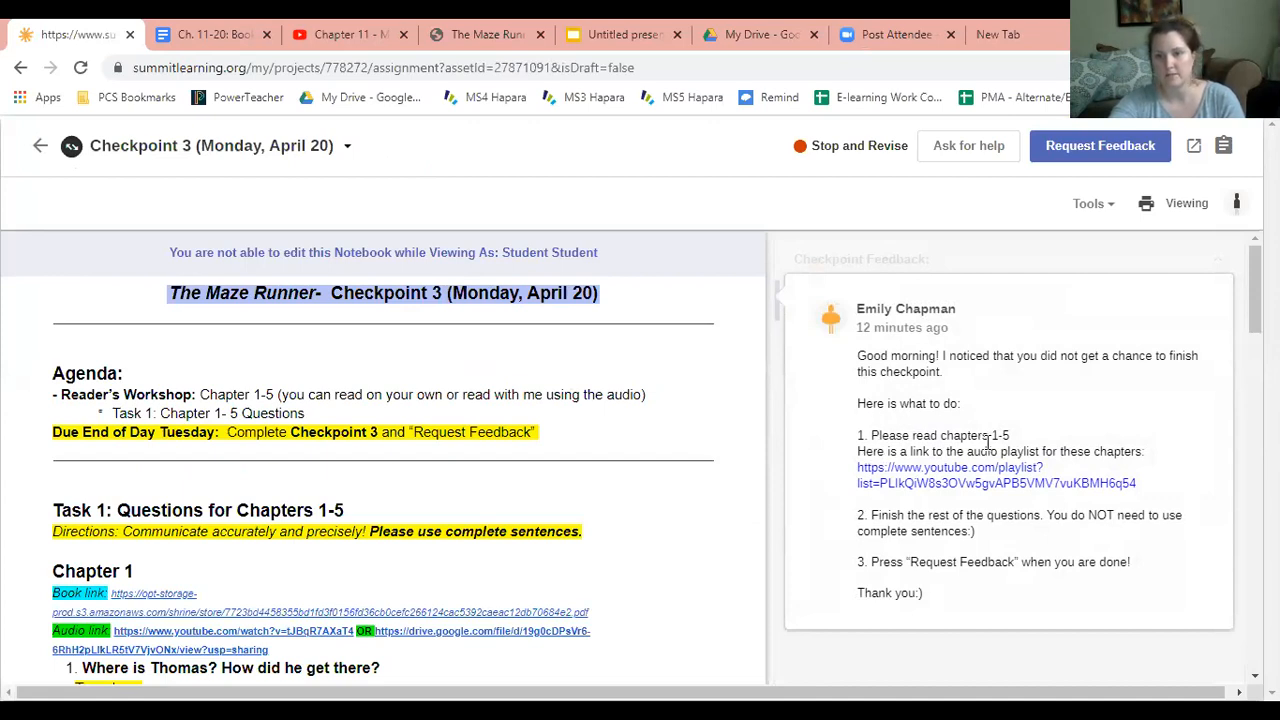
mouse_move(996, 482)
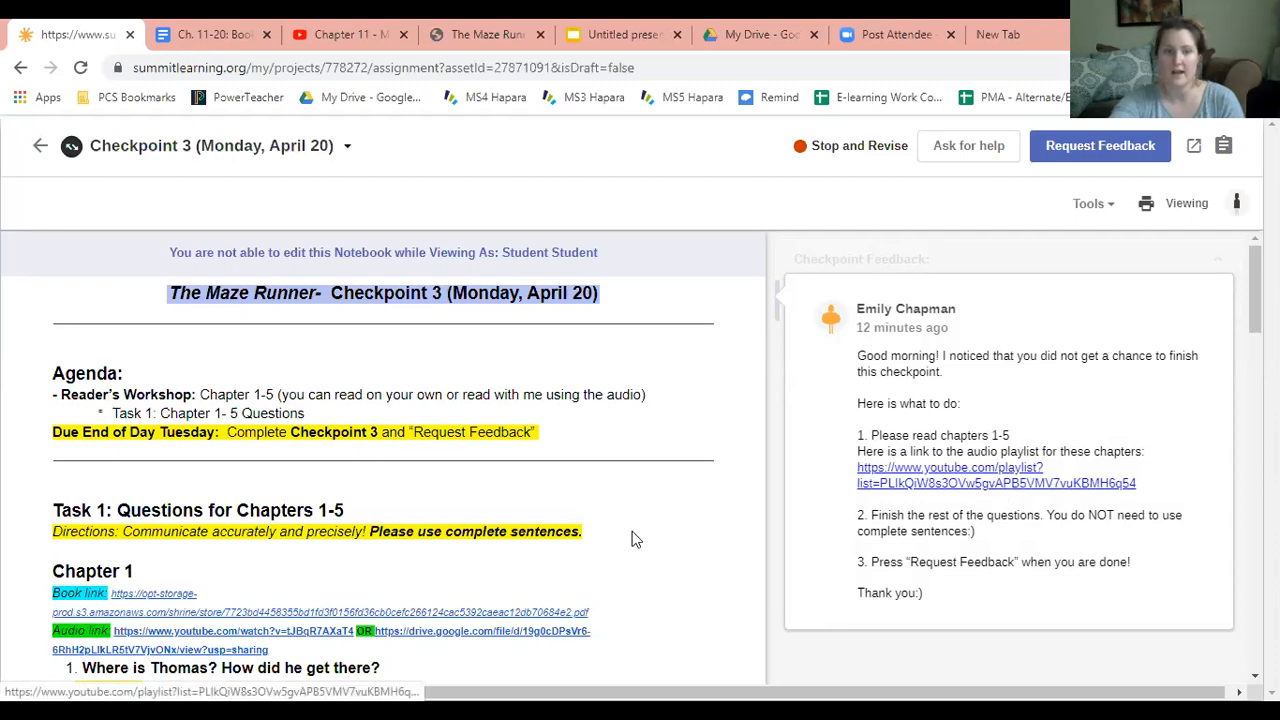
scroll(down, 3)
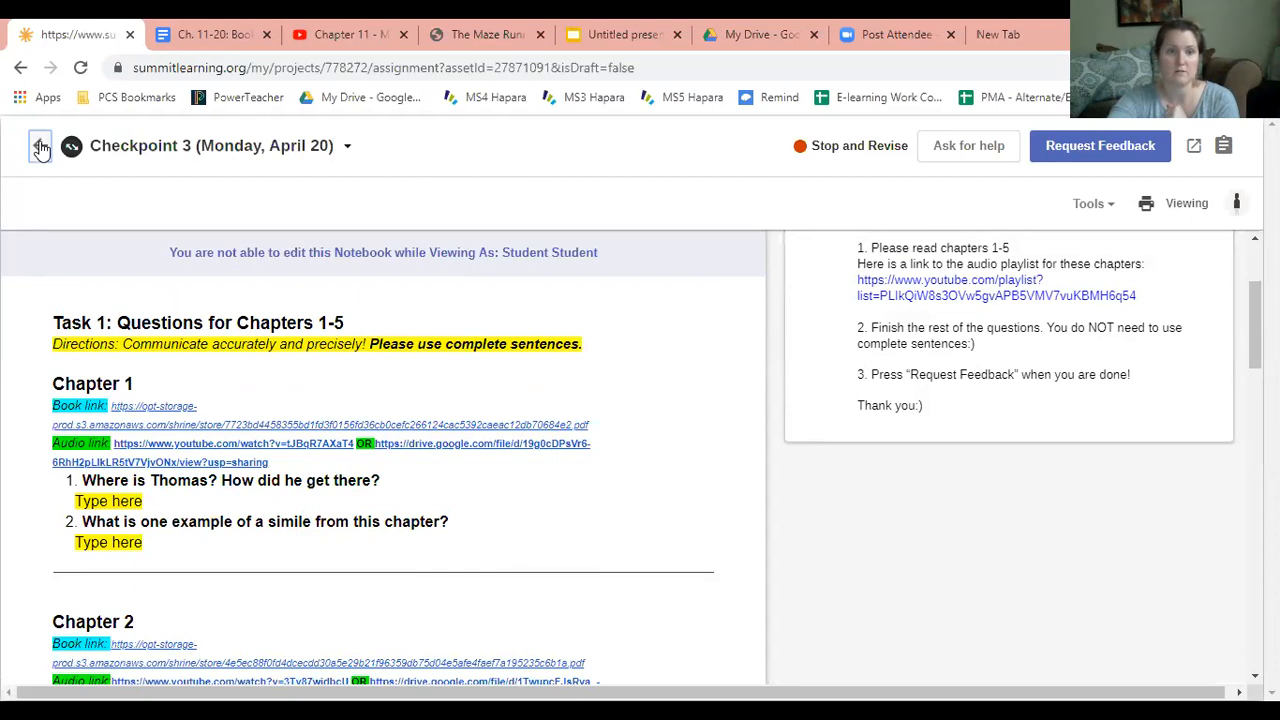
Step: Return to the project overview and open the Checkpoint 4 (Wednesday, April 22) notebook
click(40, 144)
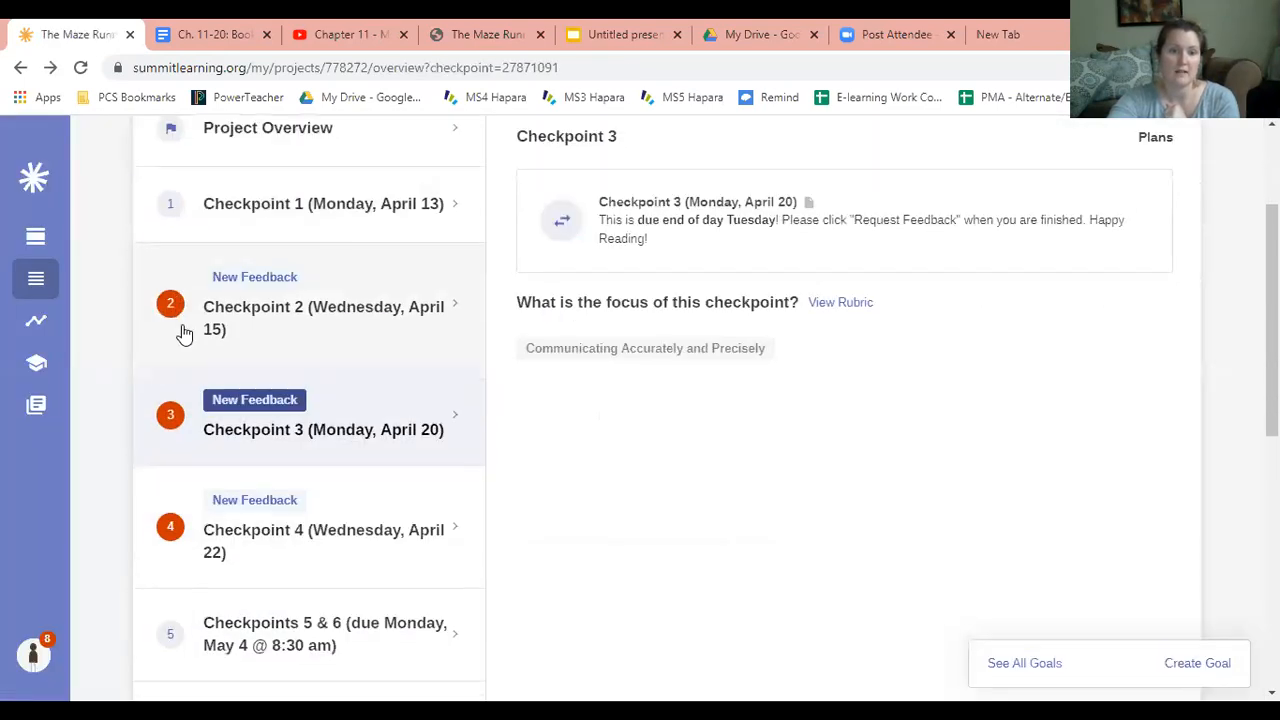
mouse_move(340, 544)
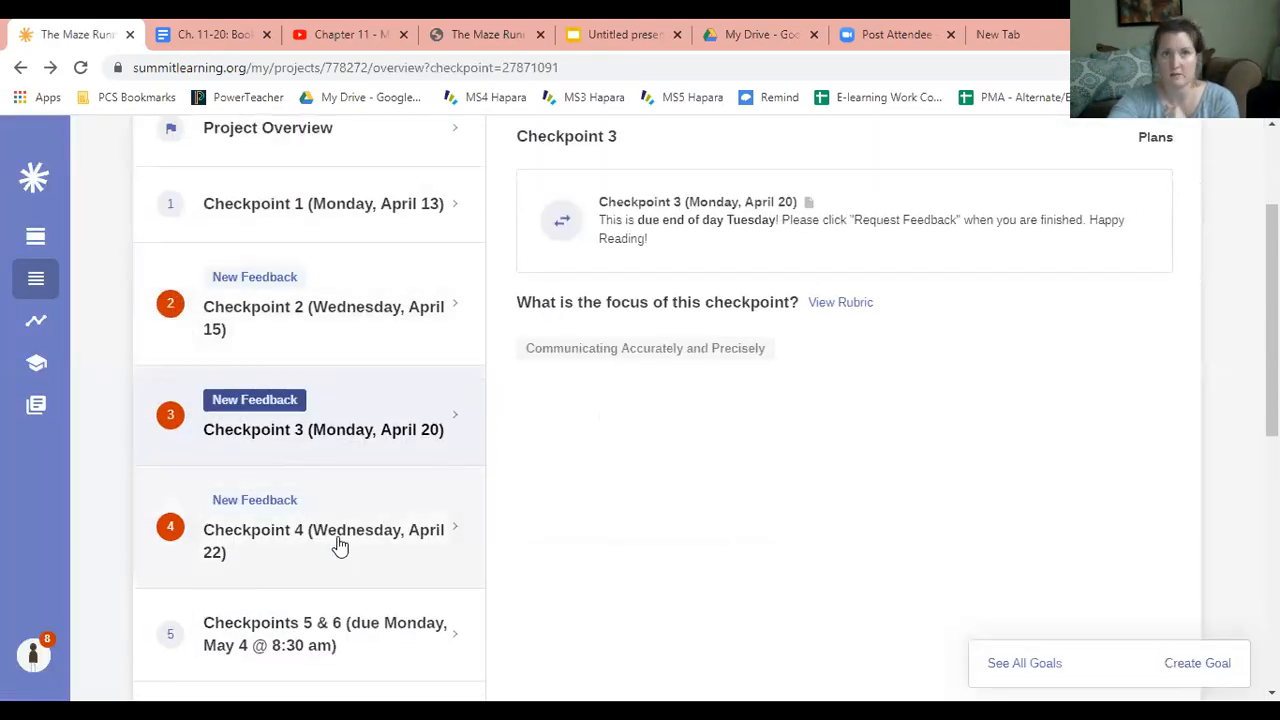
click(324, 528)
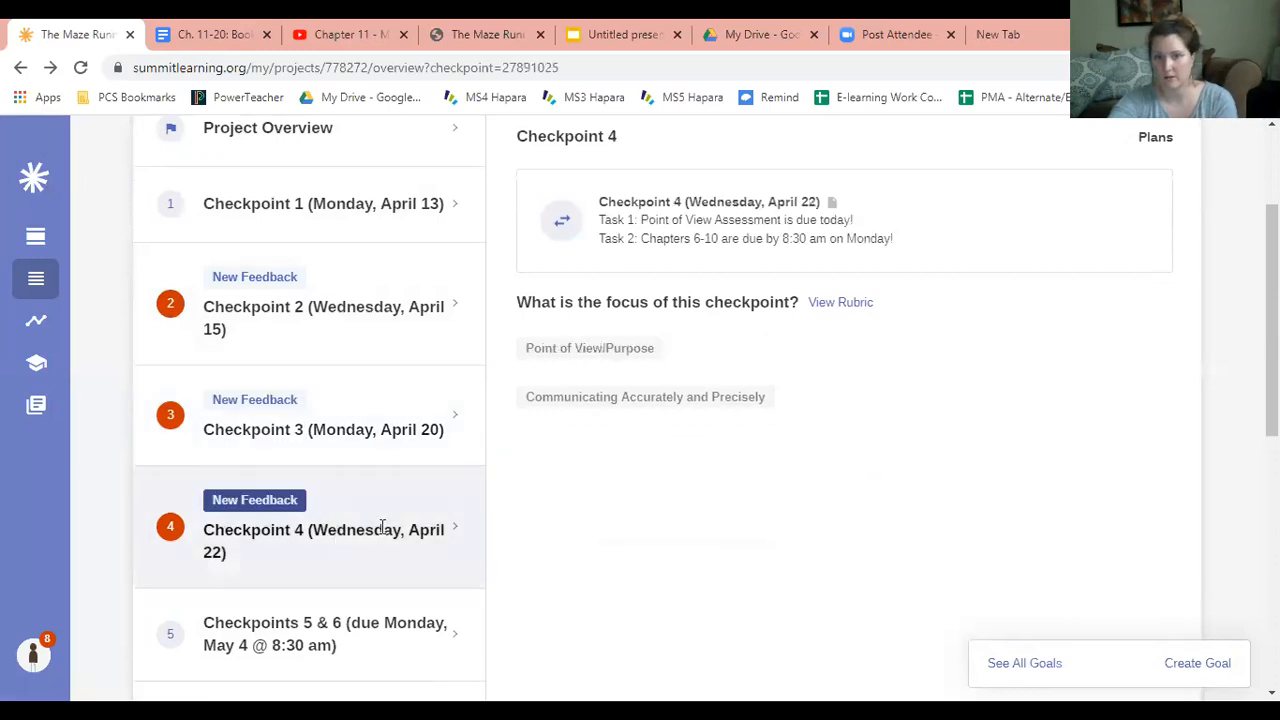
click(324, 540)
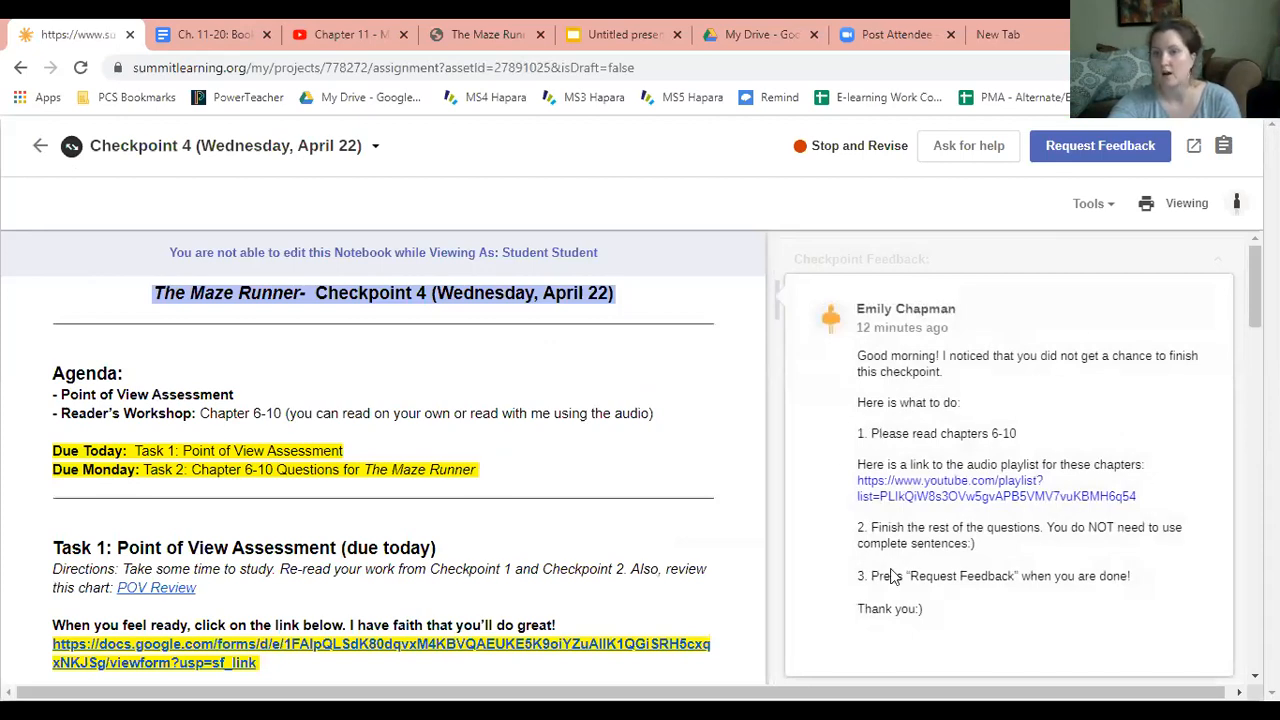
mouse_move(1068, 448)
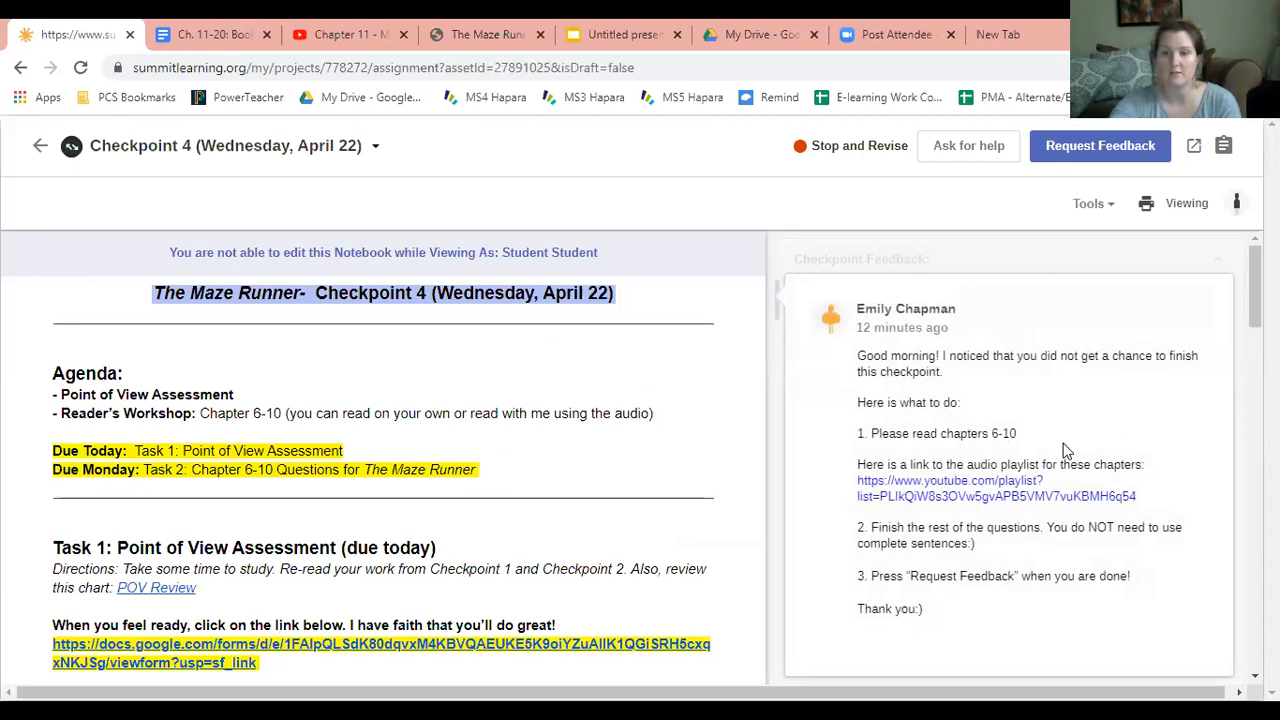
mouse_move(1080, 360)
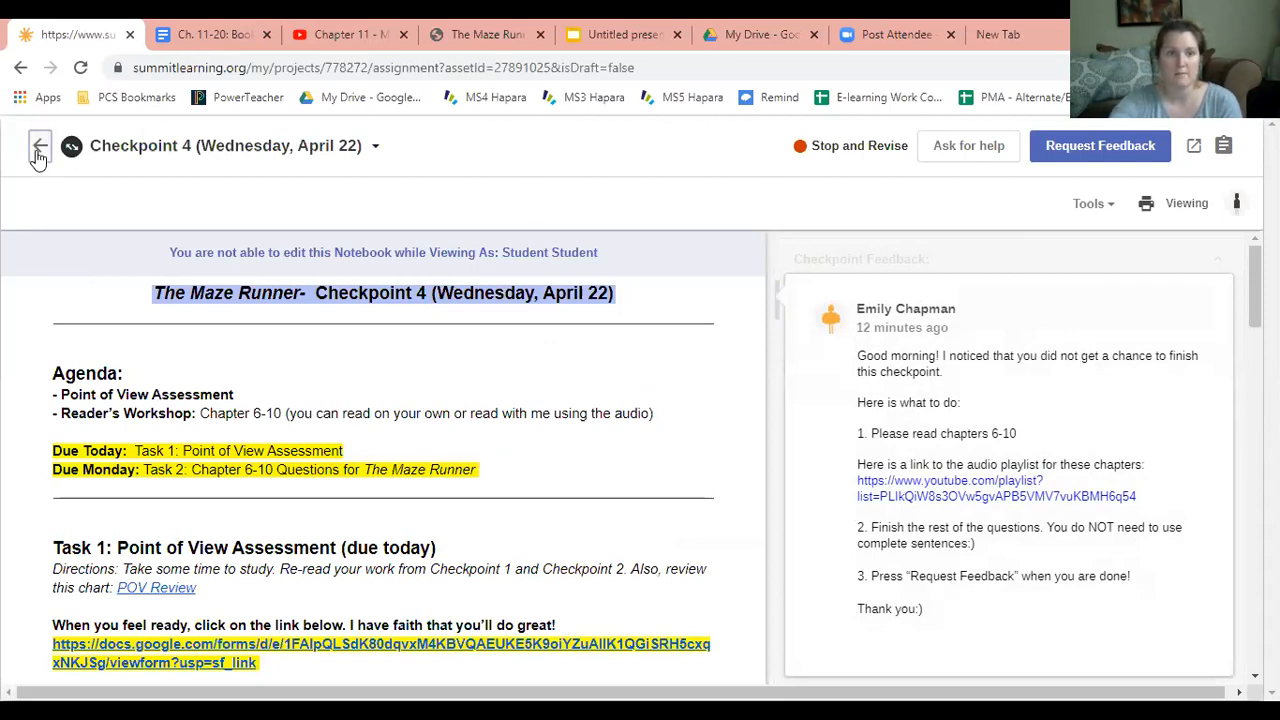
Step: Return to the overview and reopen Checkpoints 5 & 6 with the Chapter 11 reading
click(38, 146)
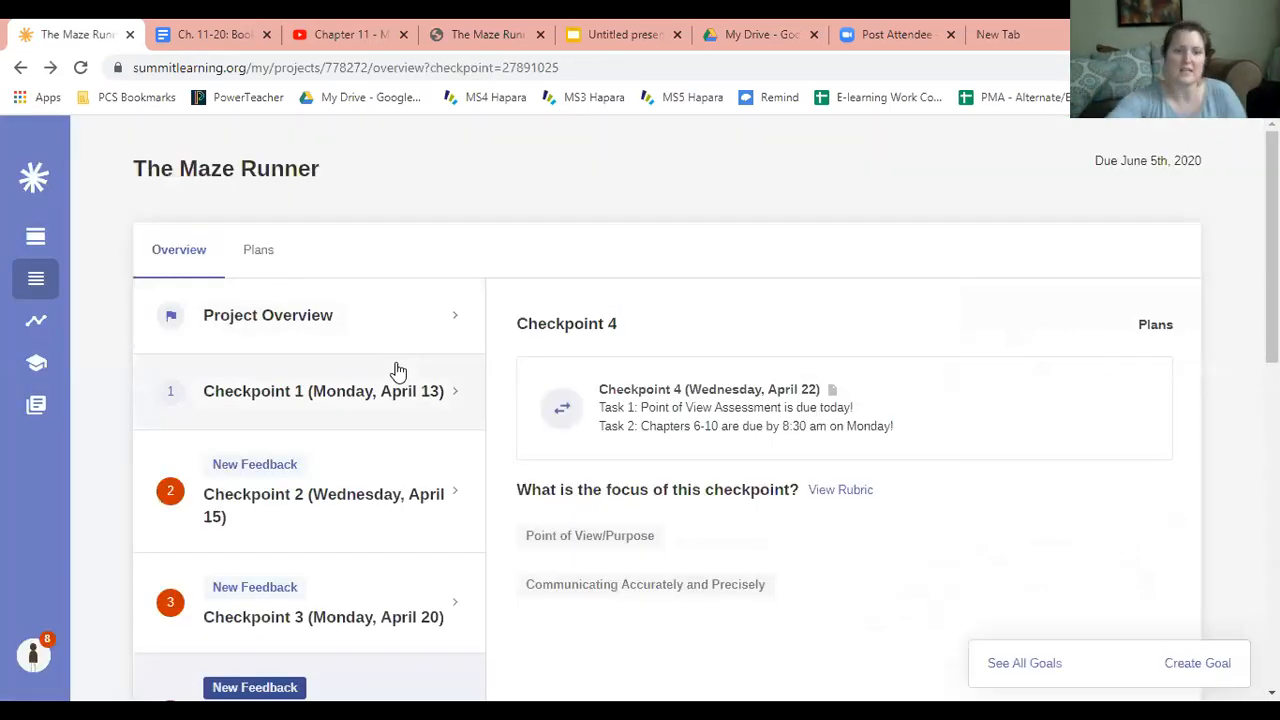
scroll(down, 3)
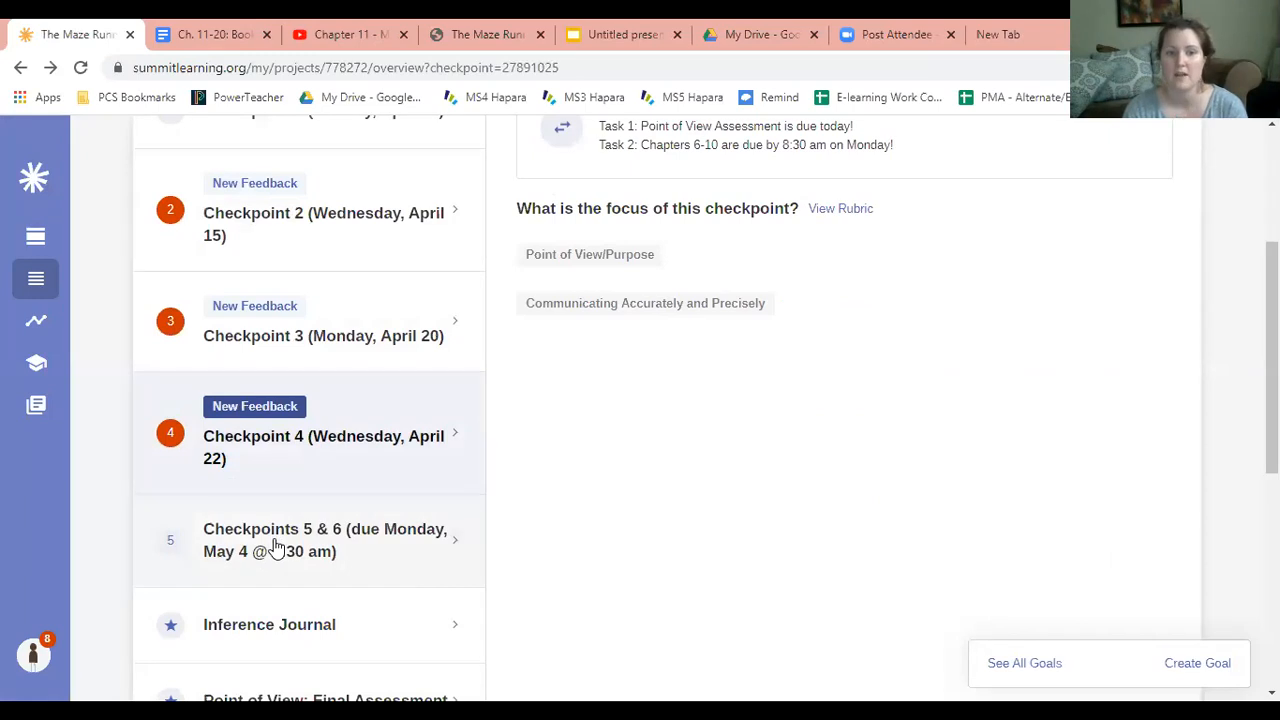
click(324, 540)
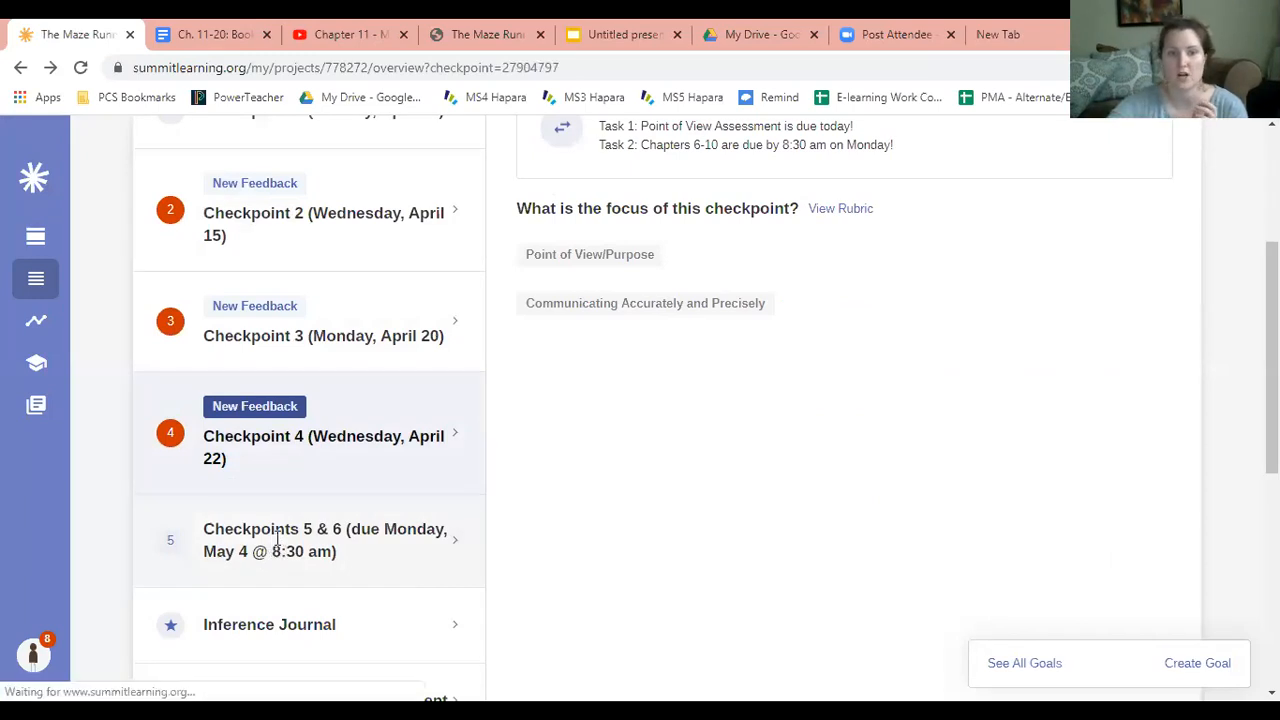
click(310, 540)
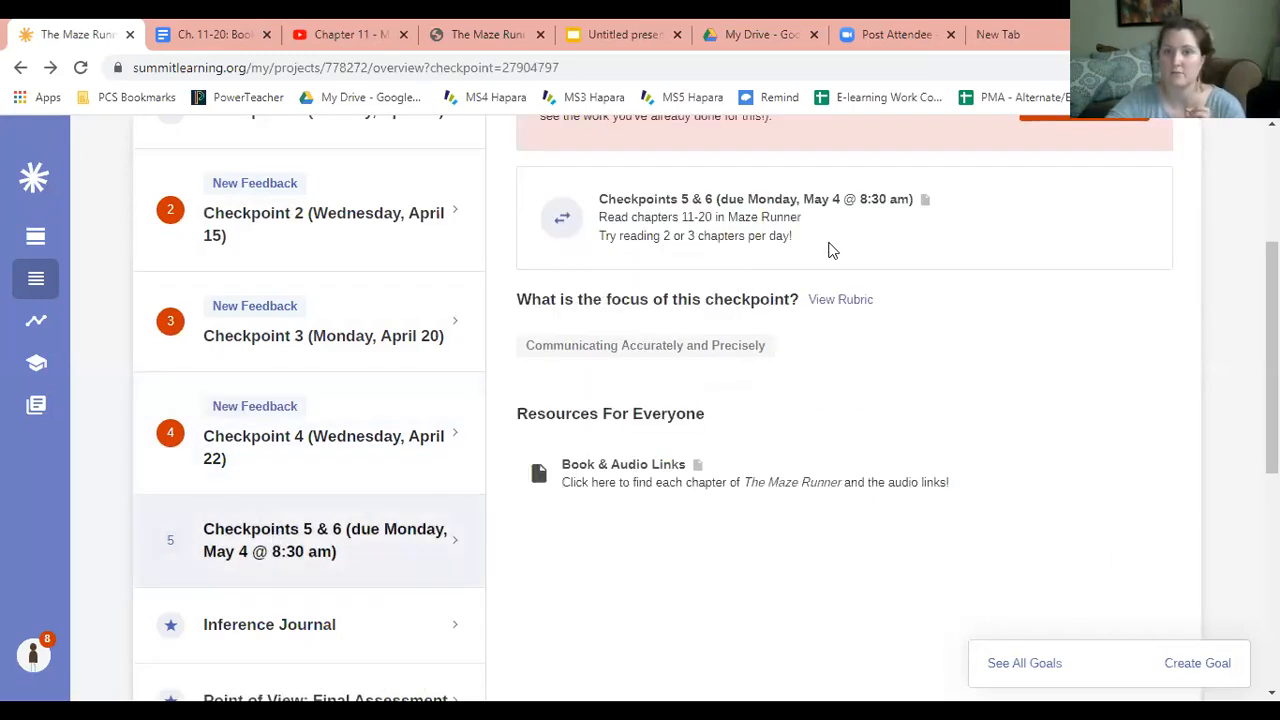
mouse_move(844, 250)
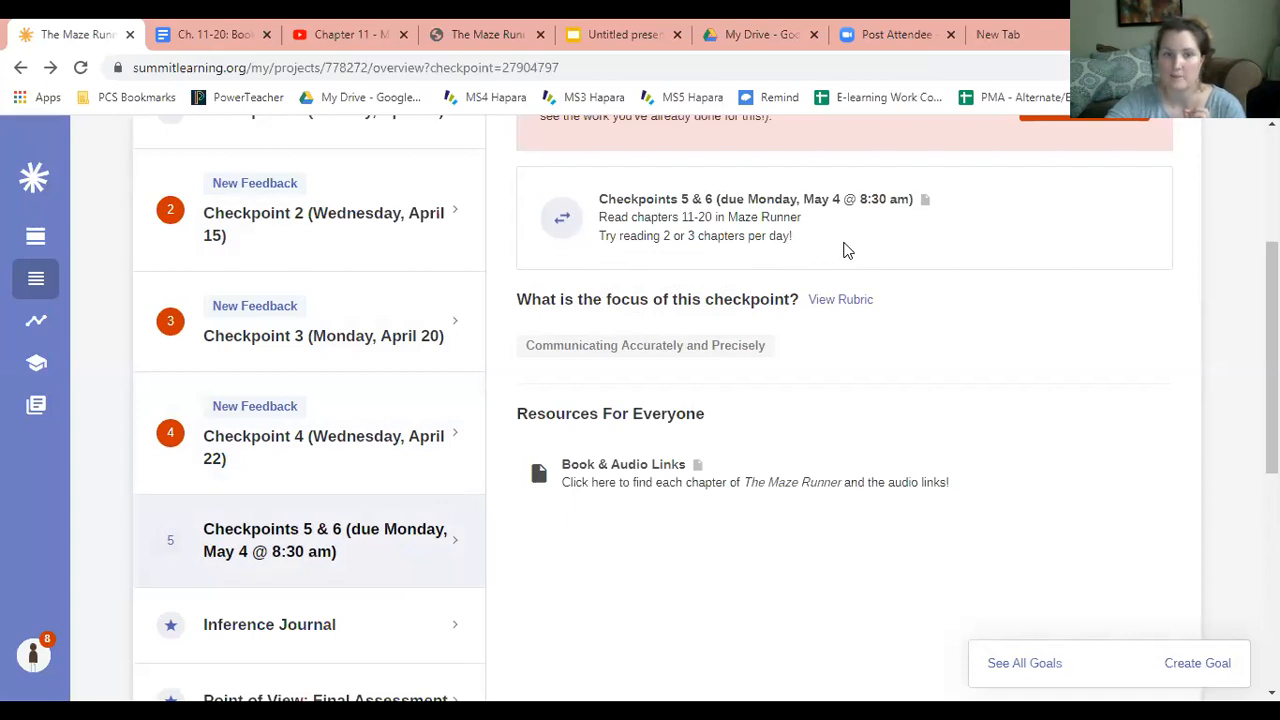
mouse_move(872, 256)
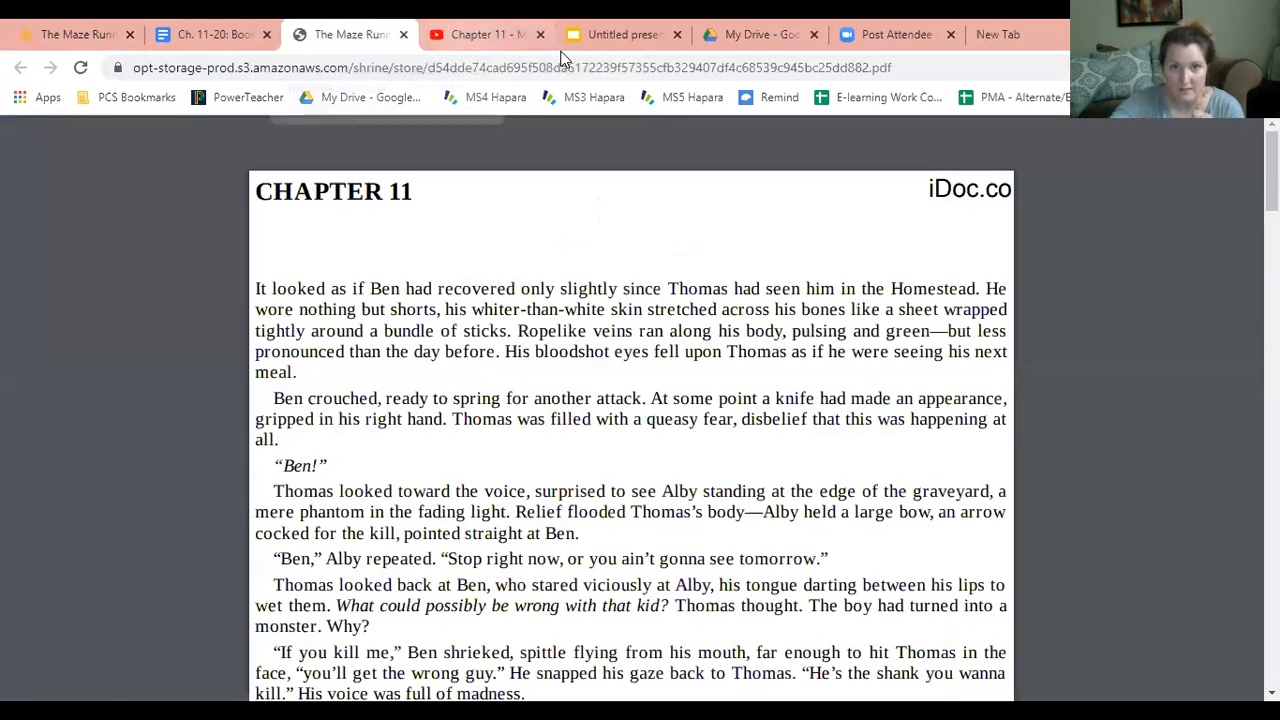
Step: Present the Live Kahoot Game on Zoom announcement slide full screen in Google Slides
click(624, 34)
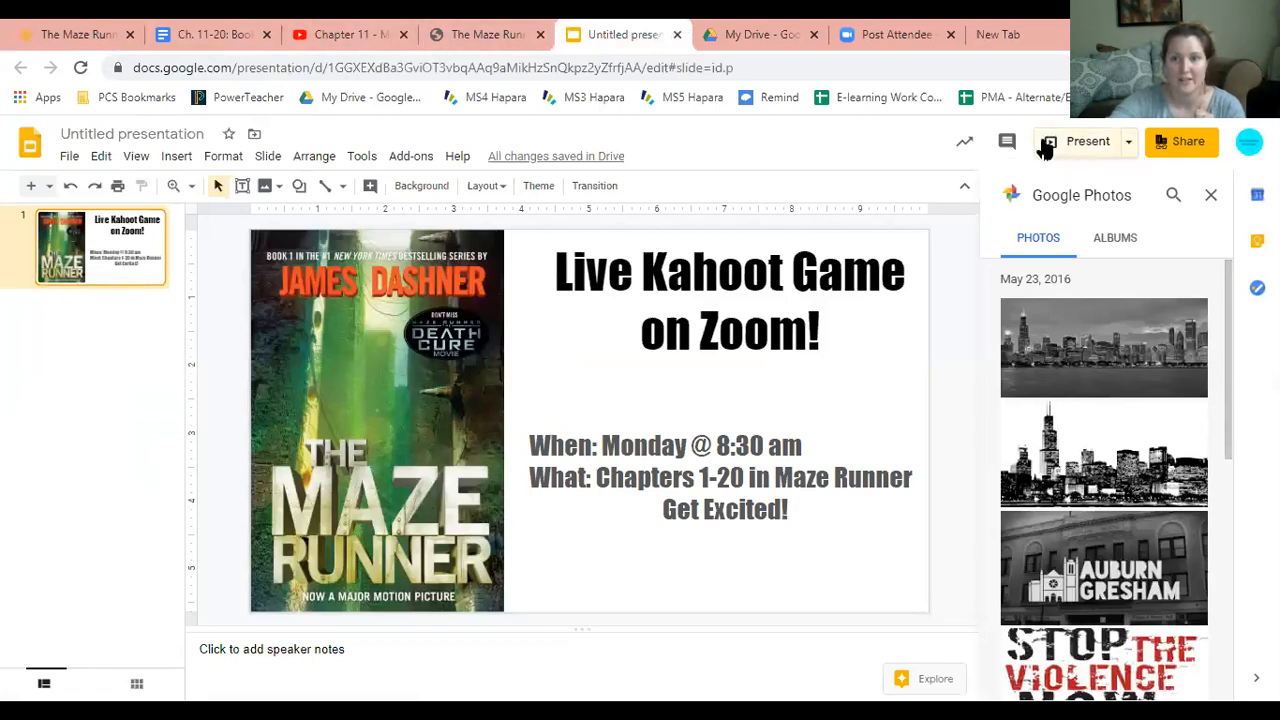
click(1088, 140)
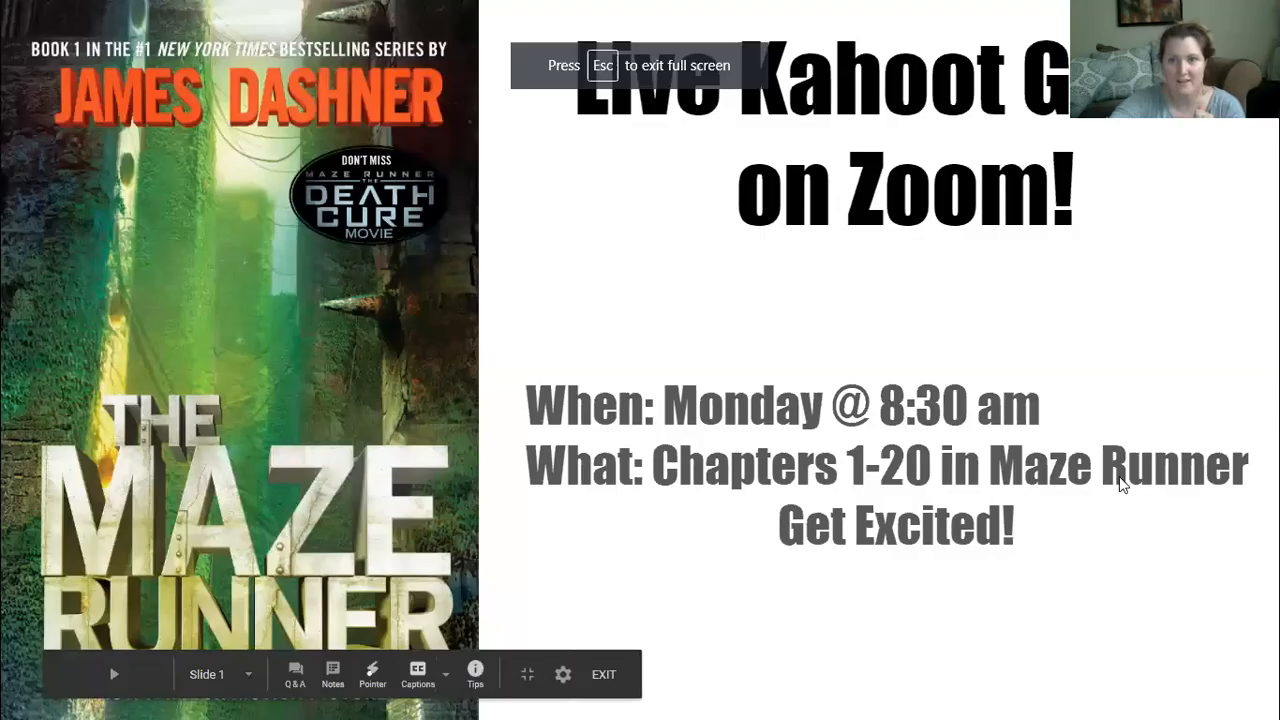